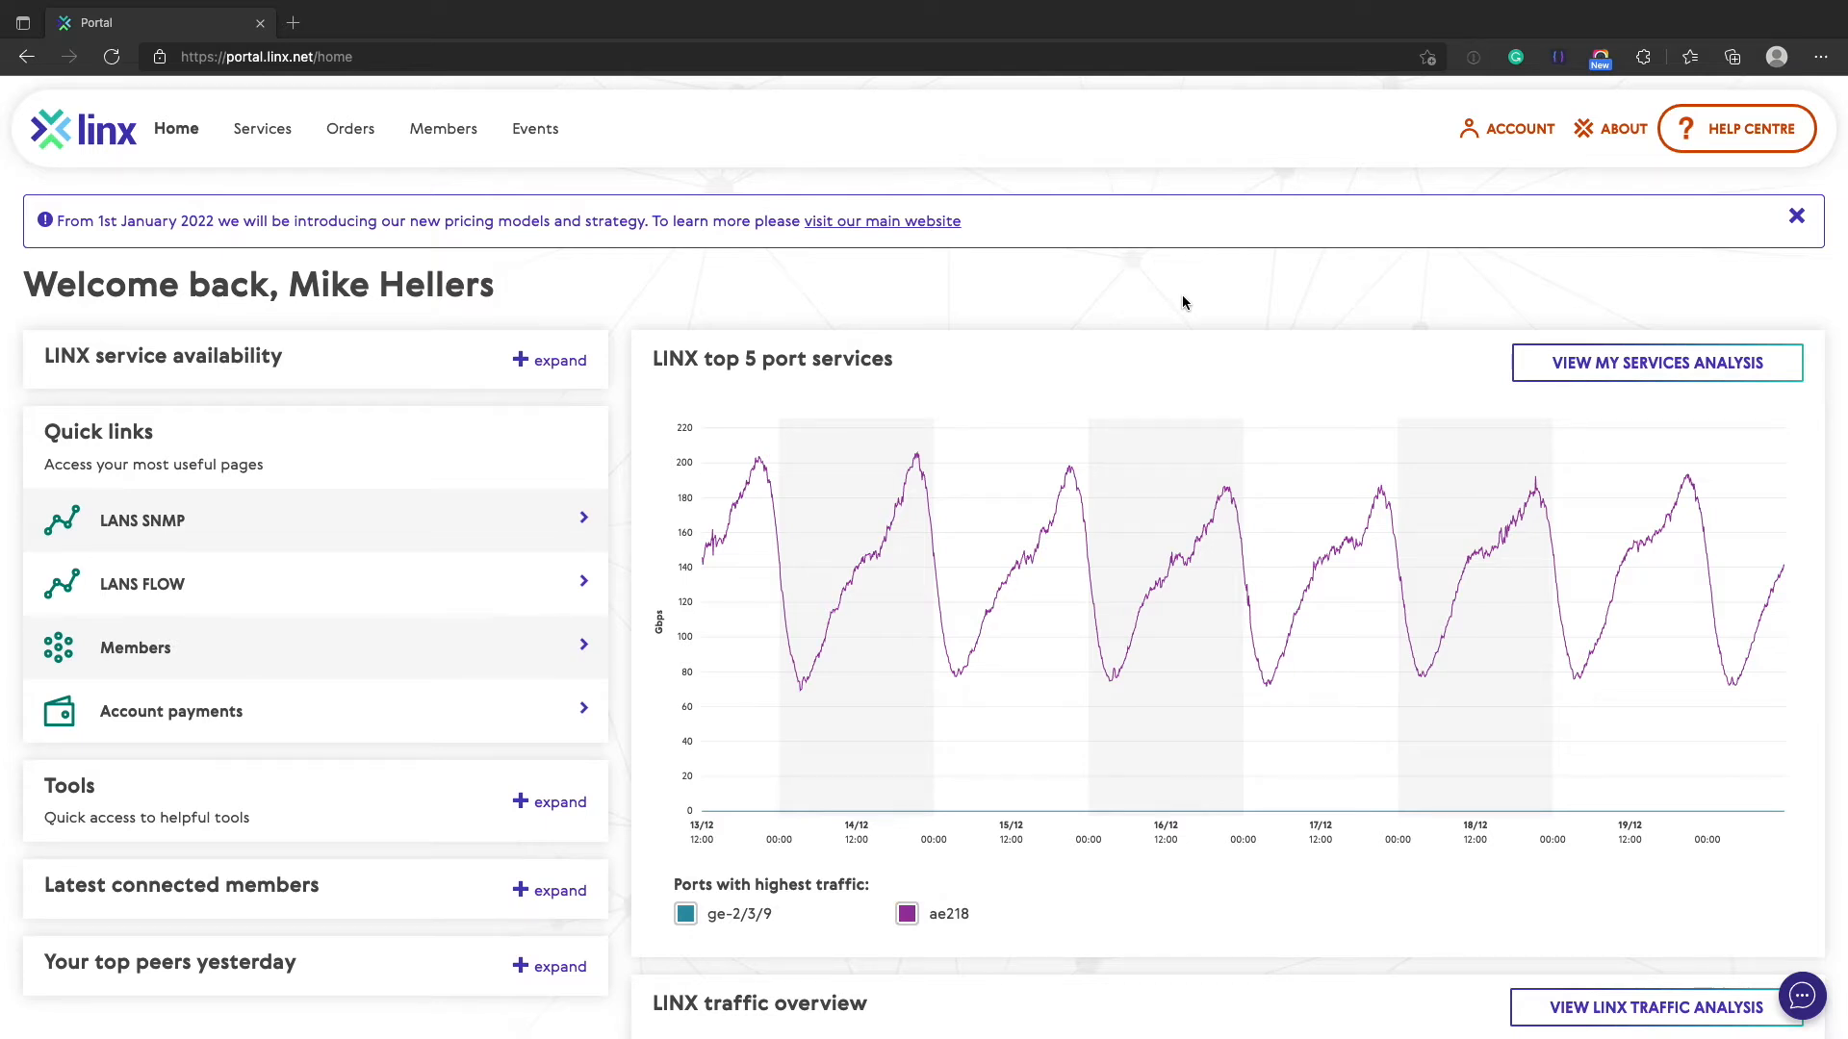
mouse_move(1339, 320)
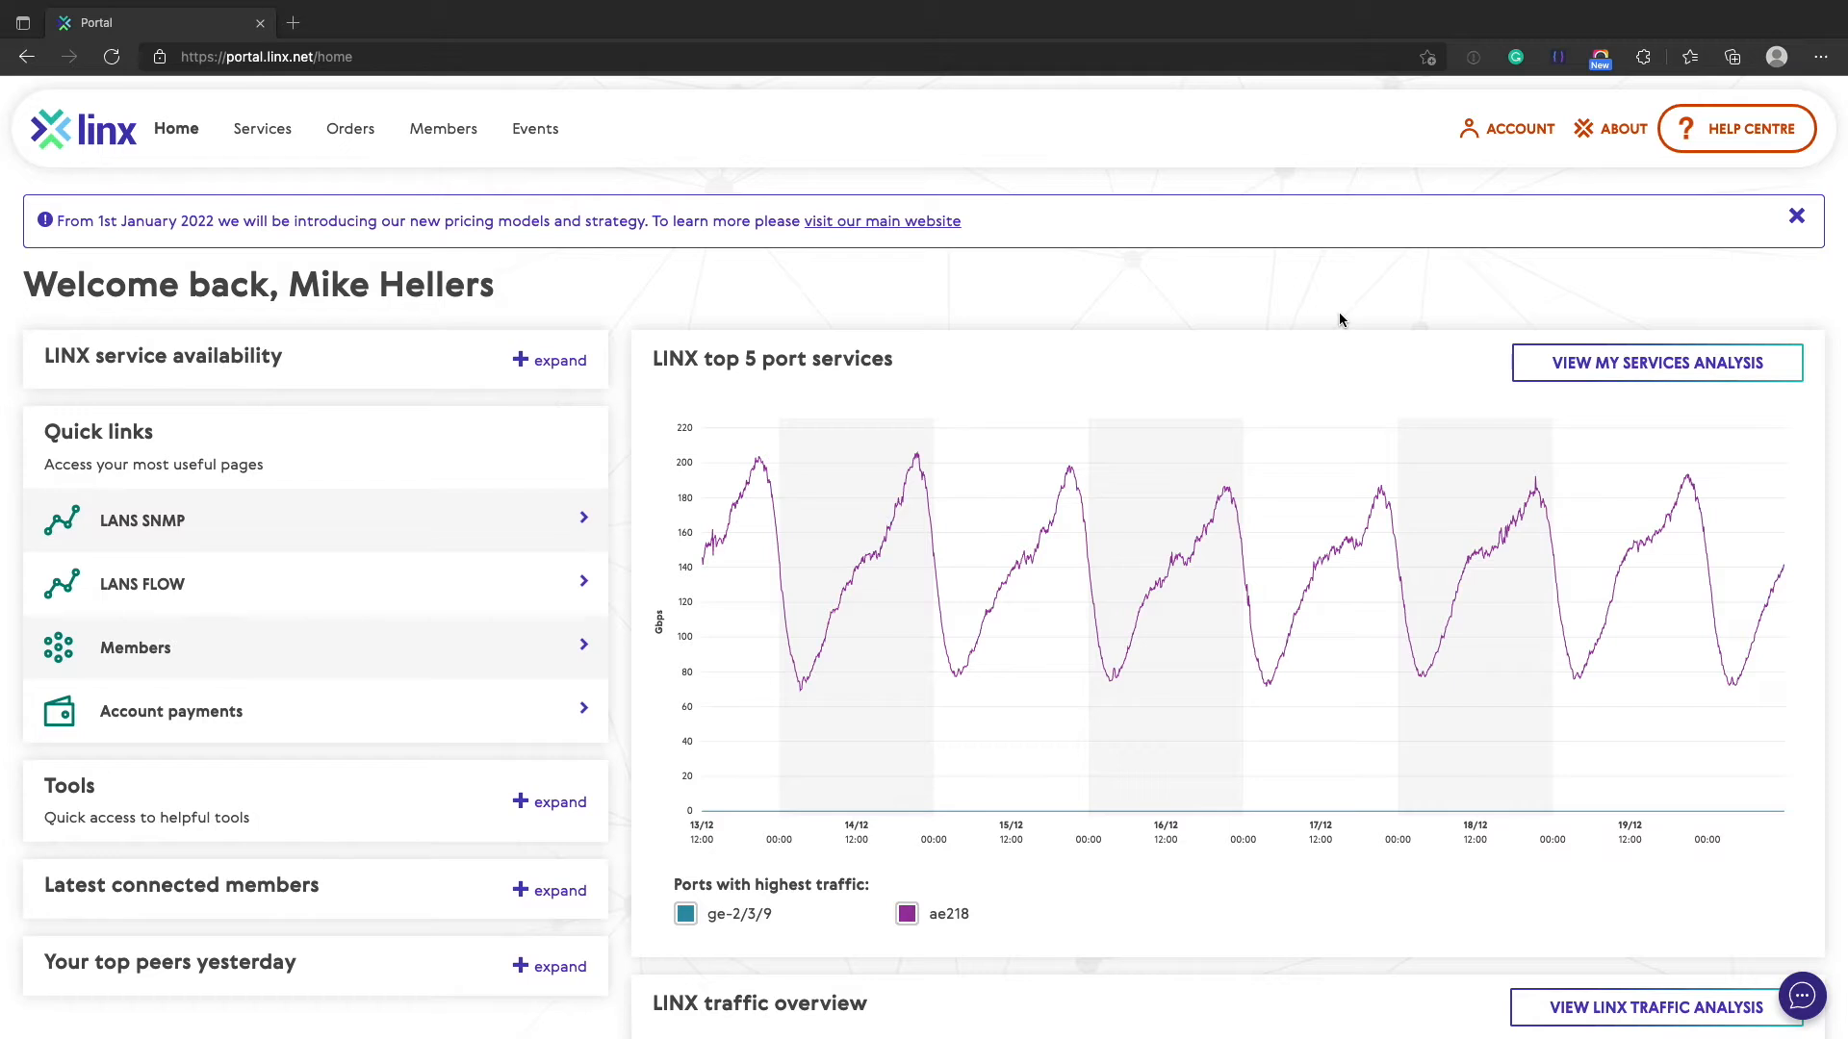
mouse_move(1366, 310)
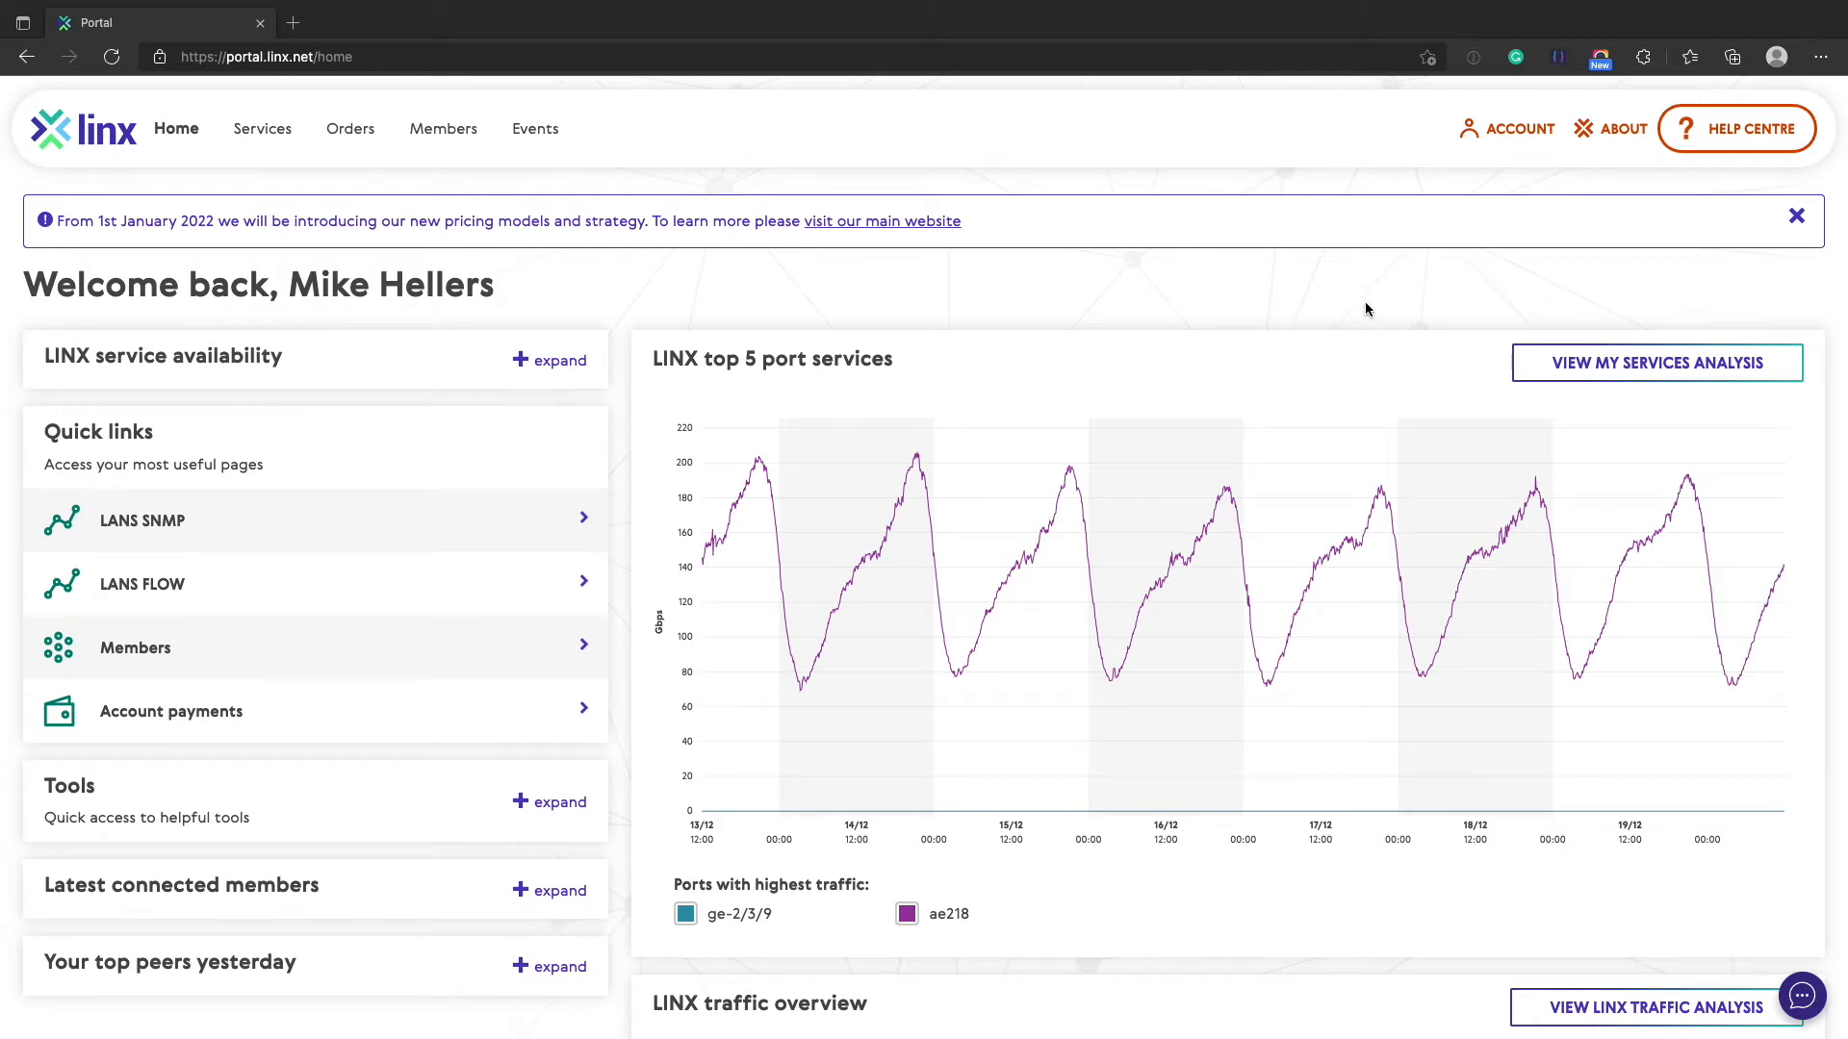
mouse_move(1473, 216)
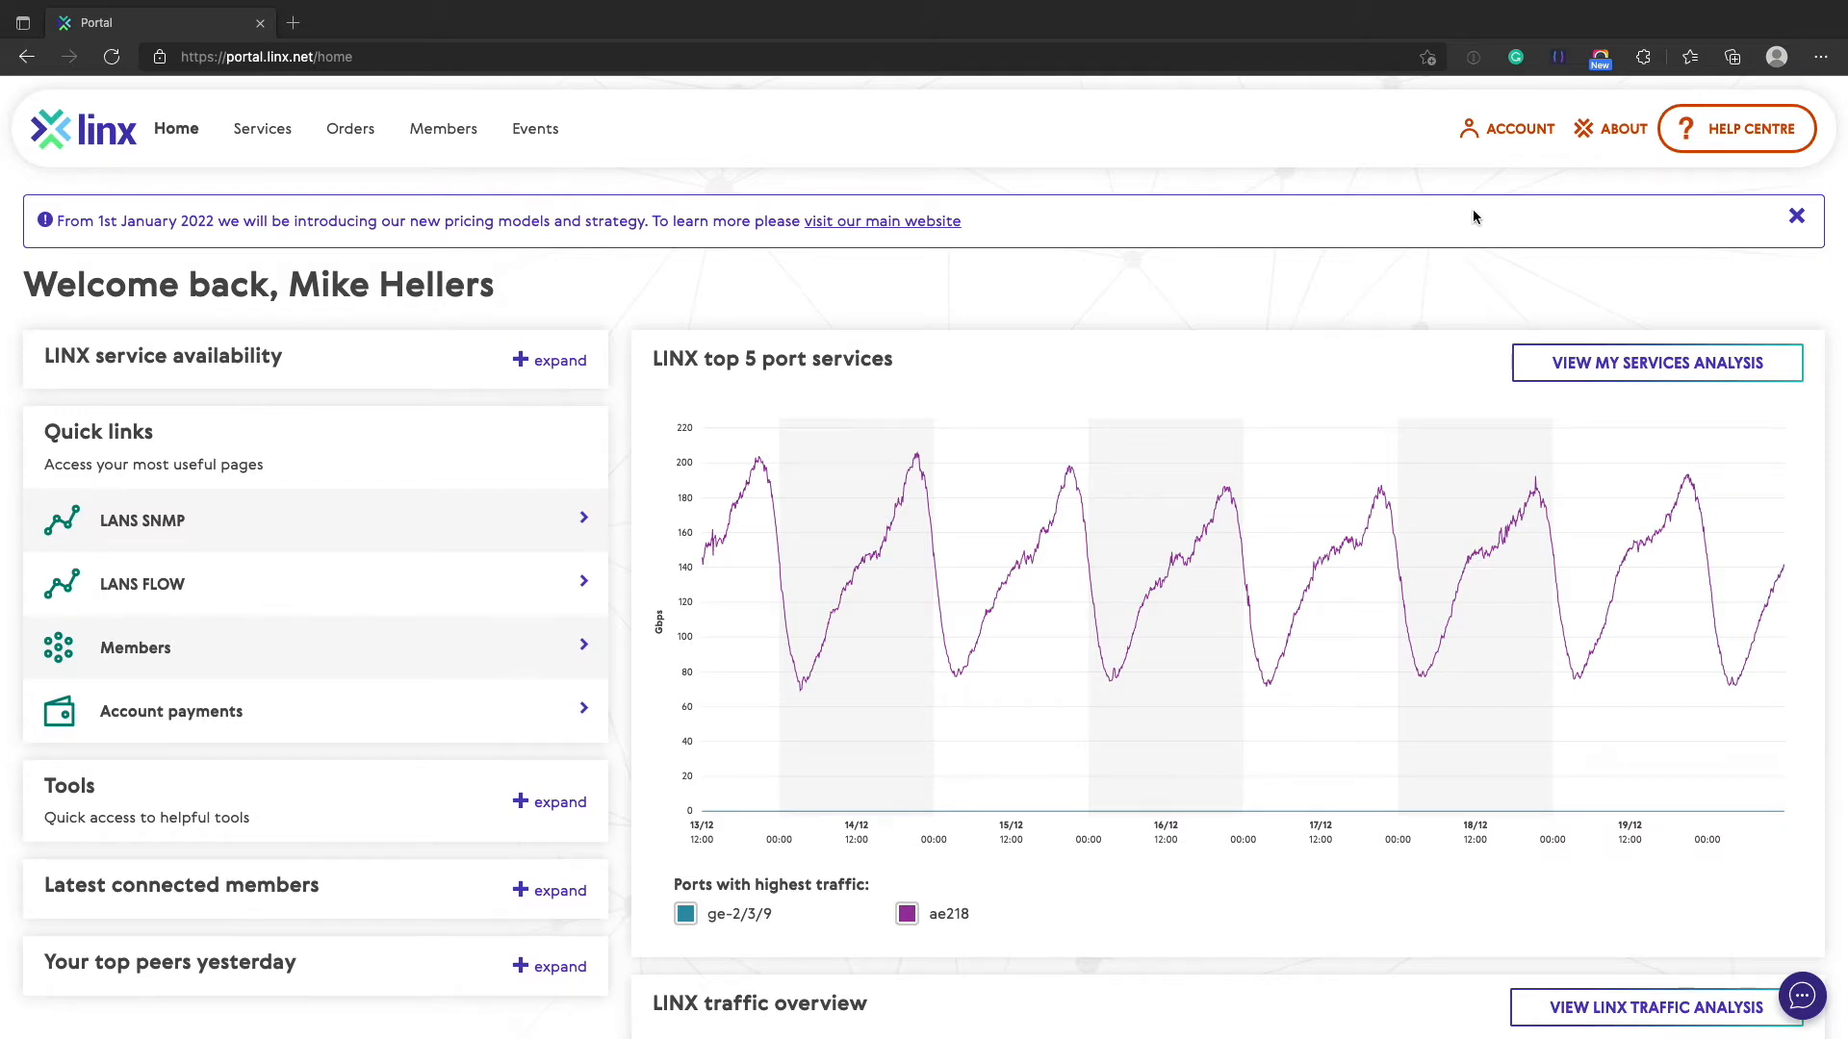
Step: Show the Account users list from the ACCOUNT menu
click(1518, 128)
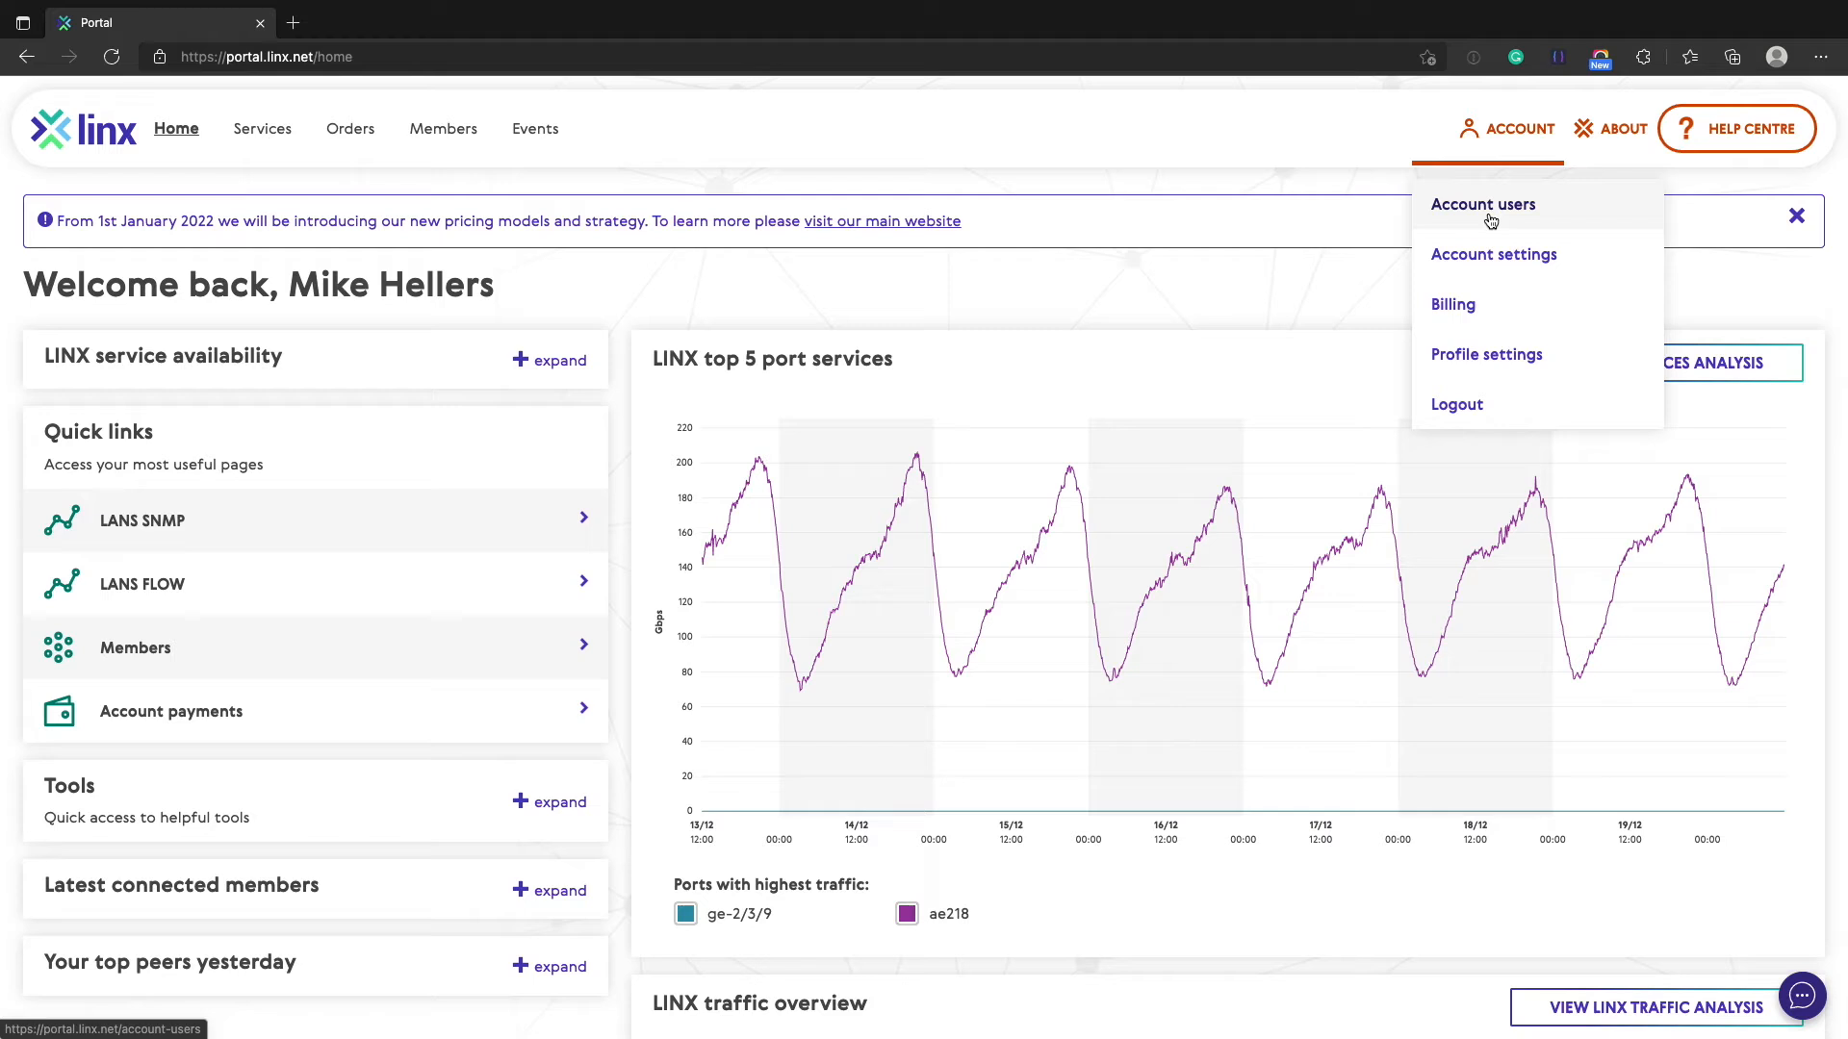
click(1482, 204)
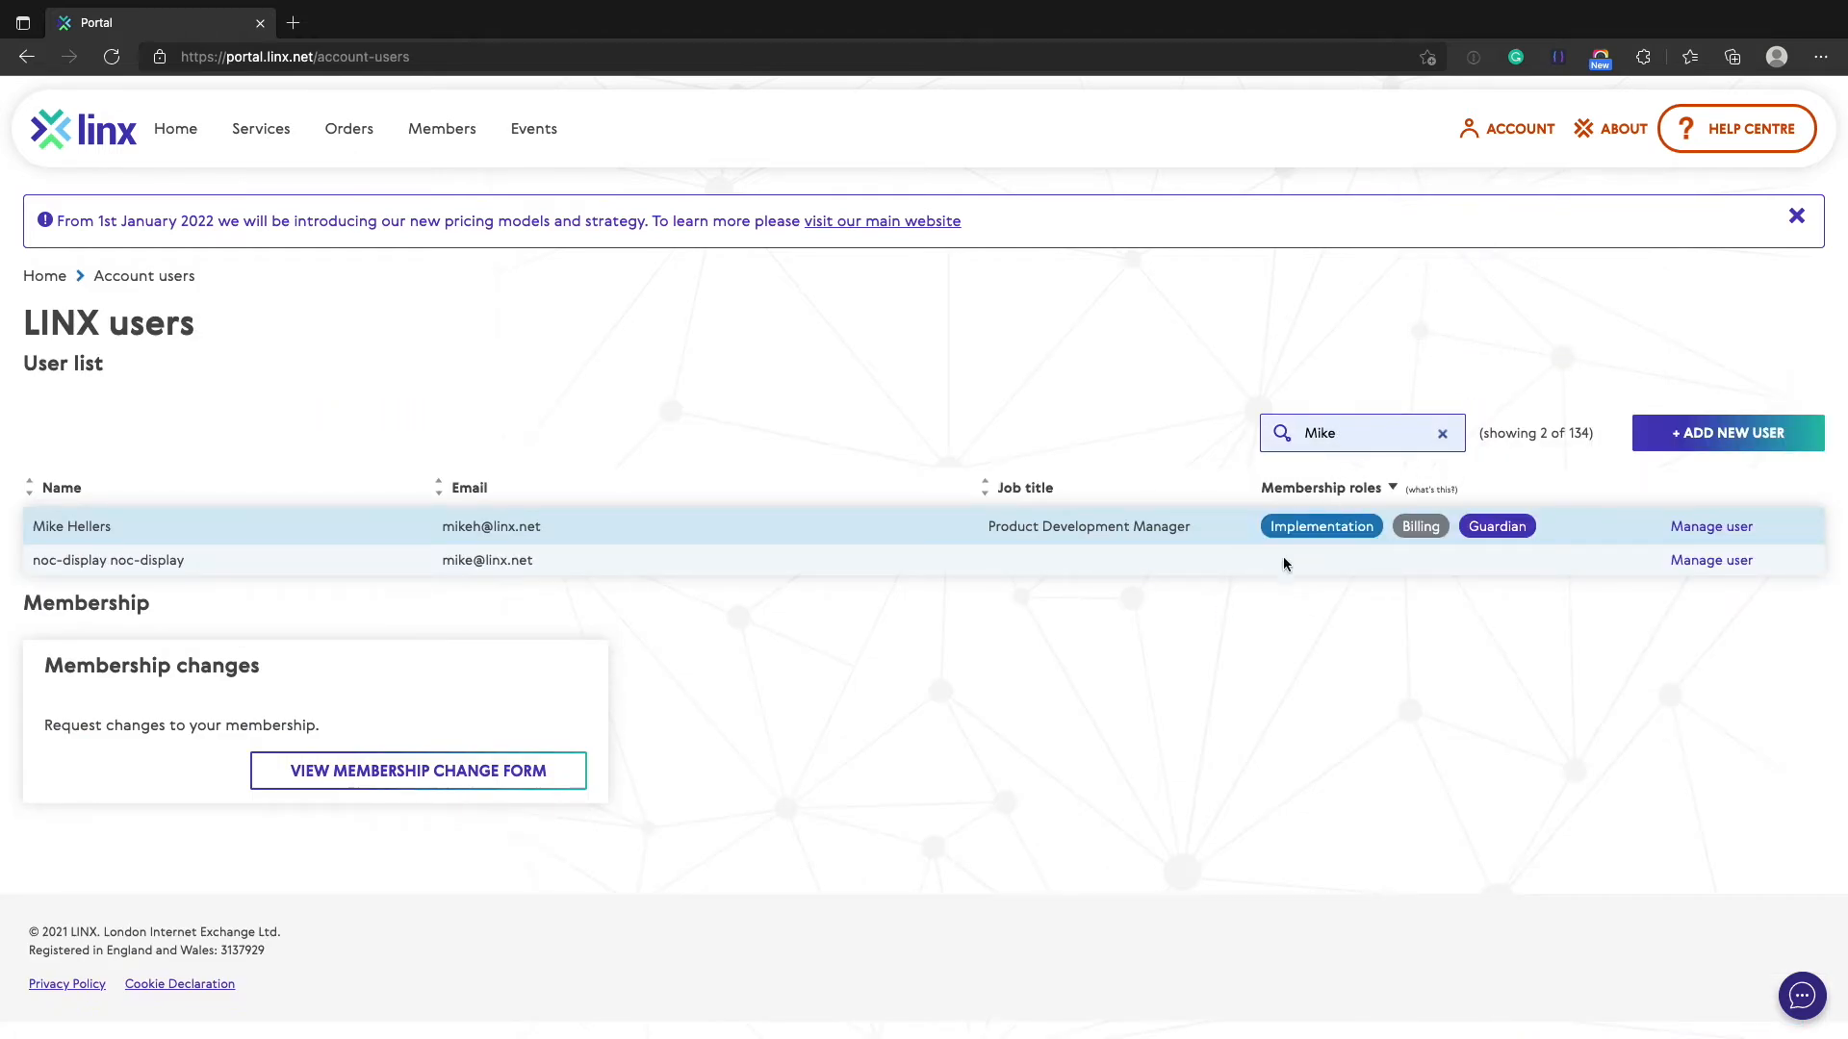
mouse_move(1360, 504)
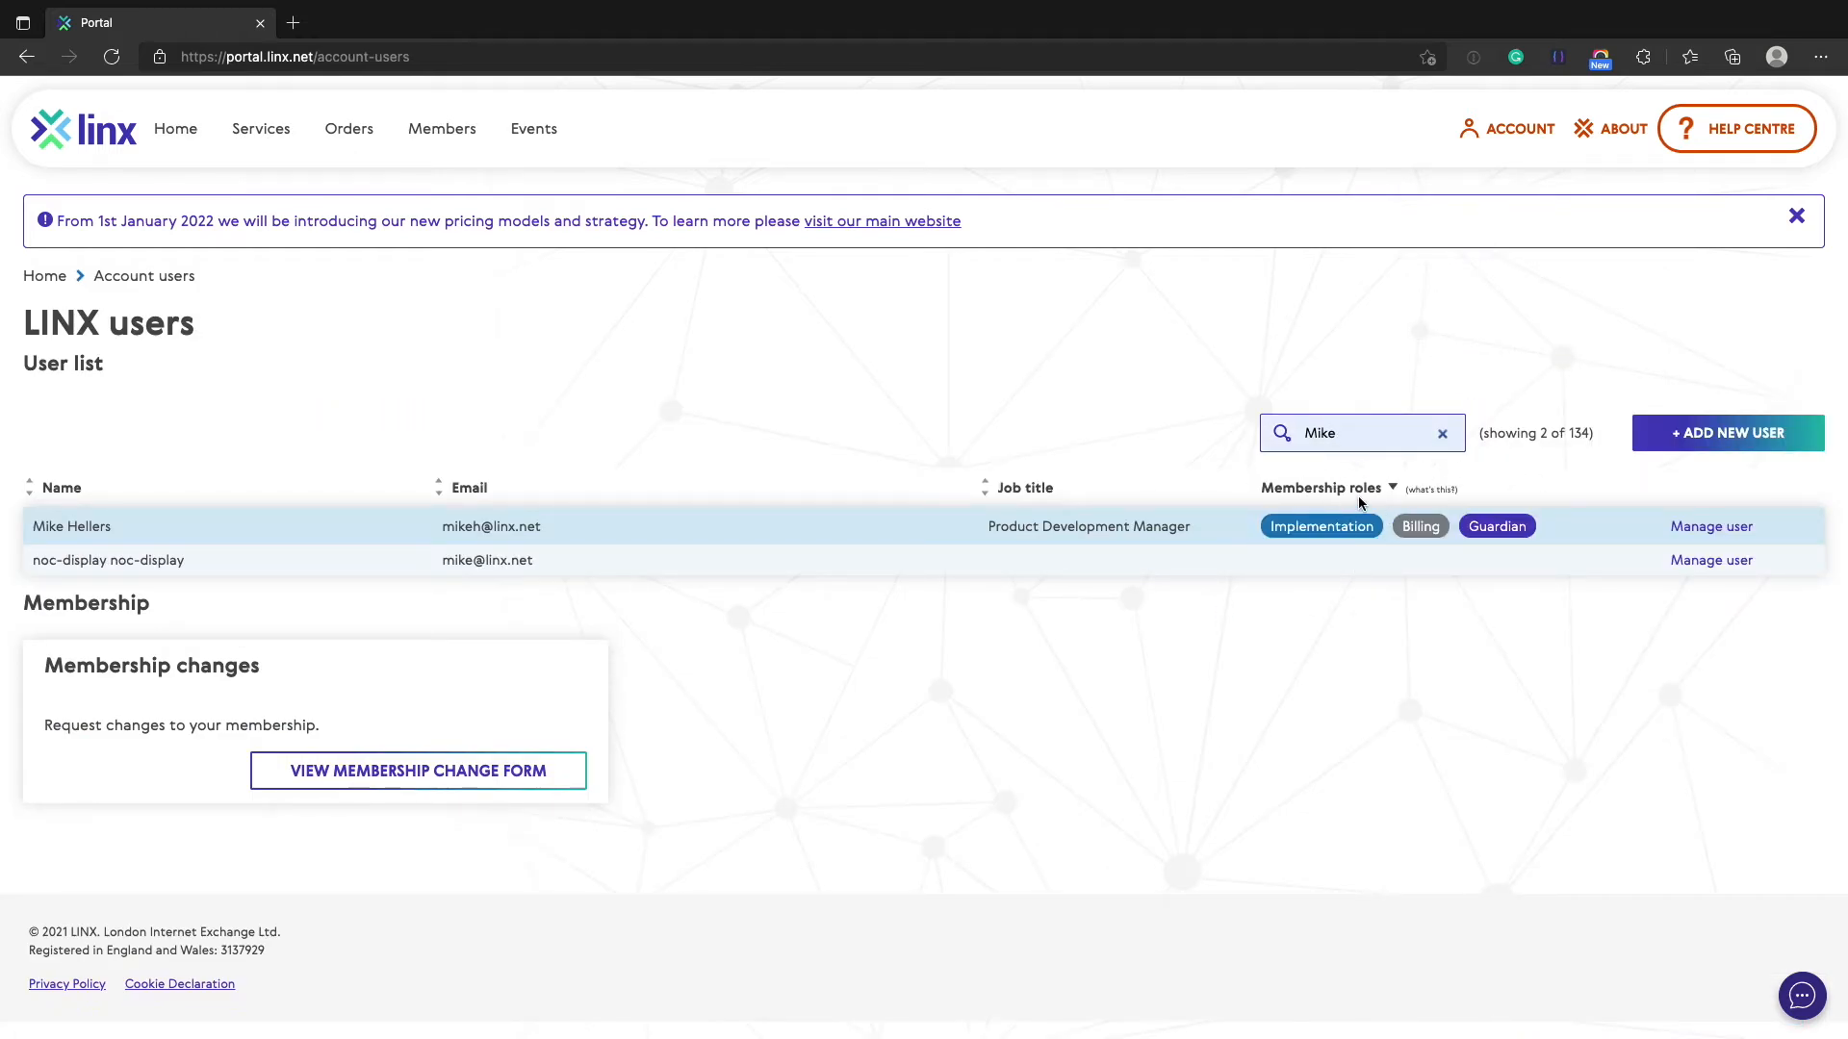
mouse_move(1316, 551)
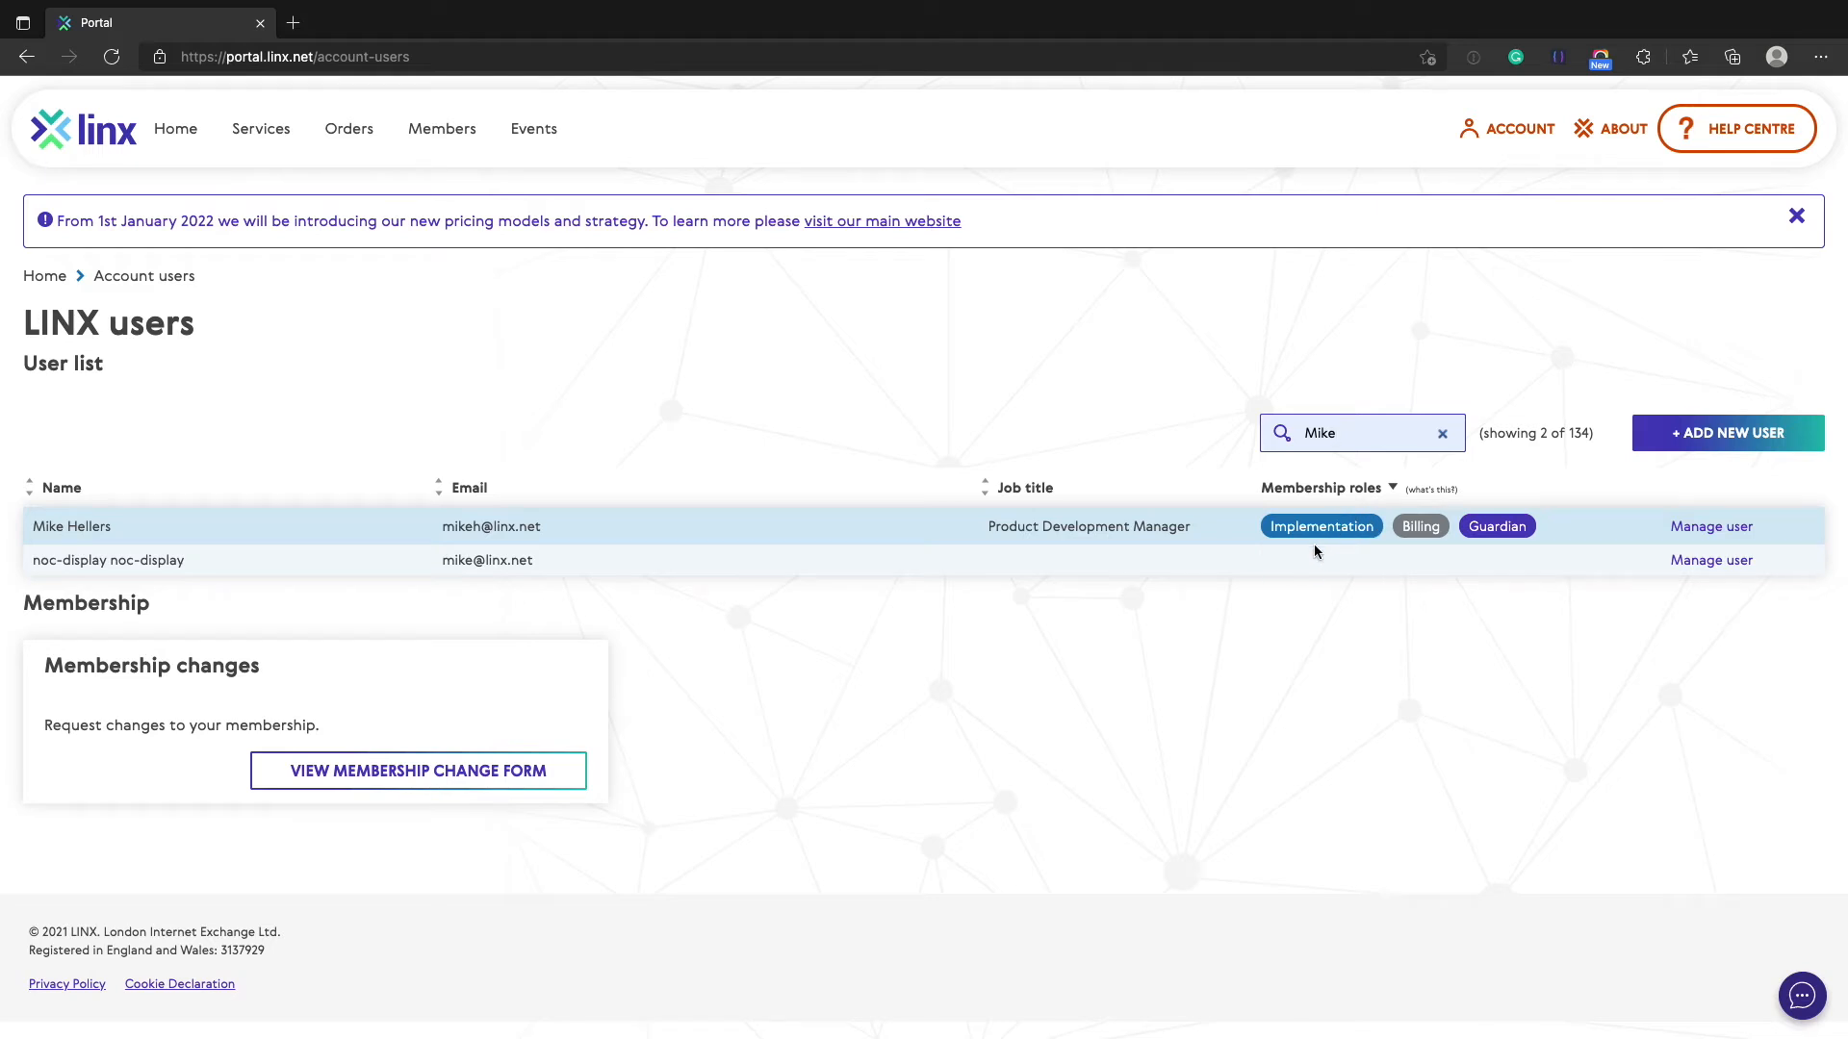
mouse_move(1356, 525)
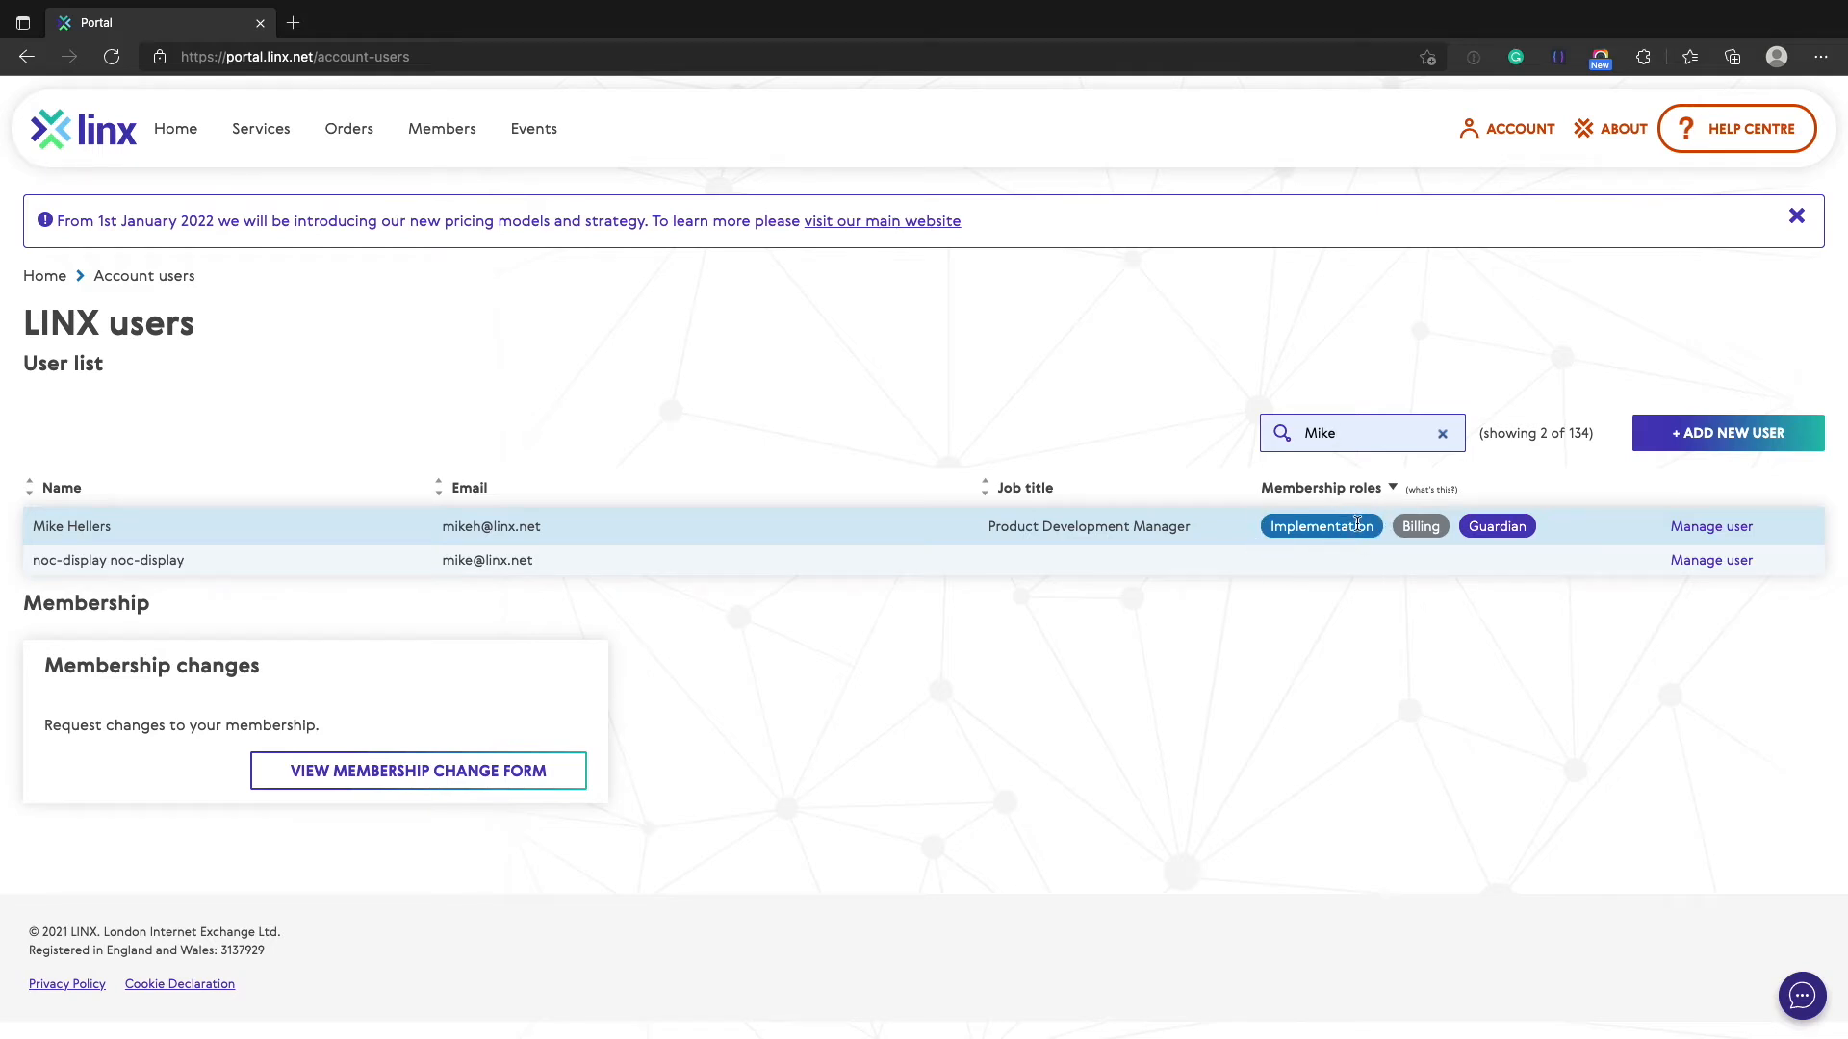
mouse_move(1379, 537)
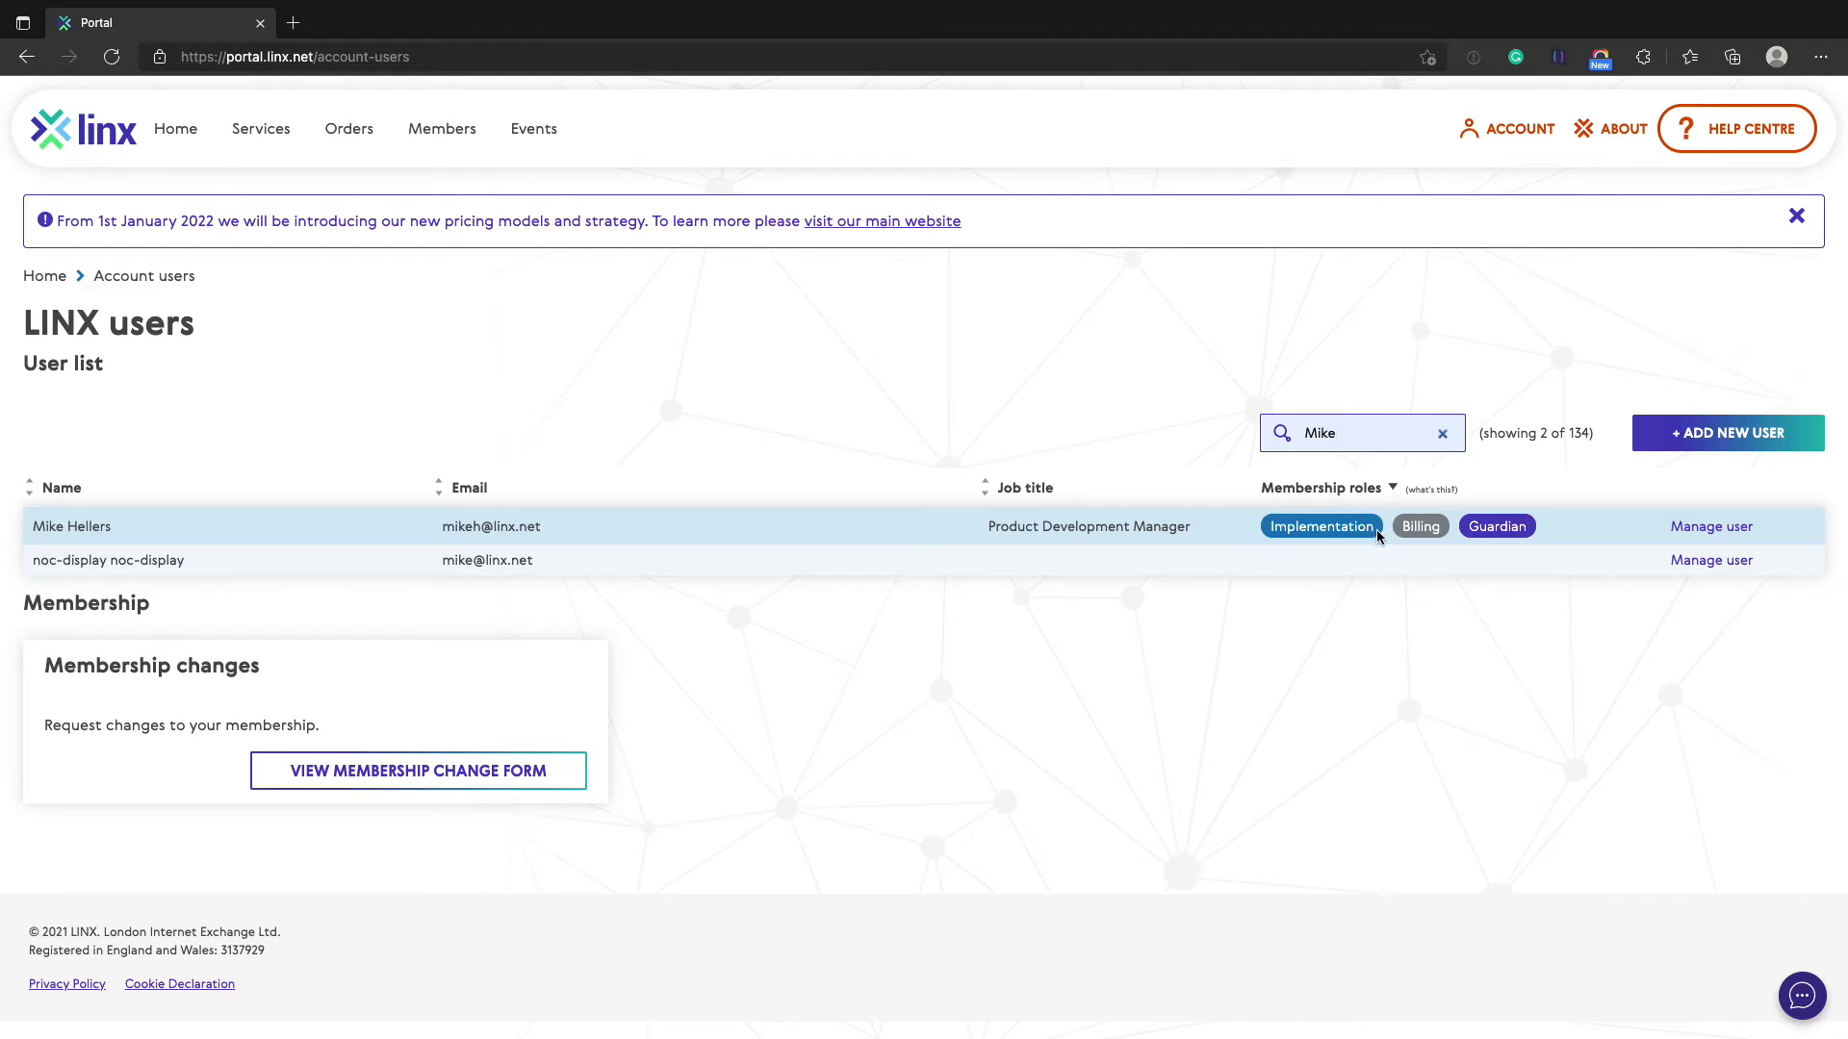
mouse_move(1055, 447)
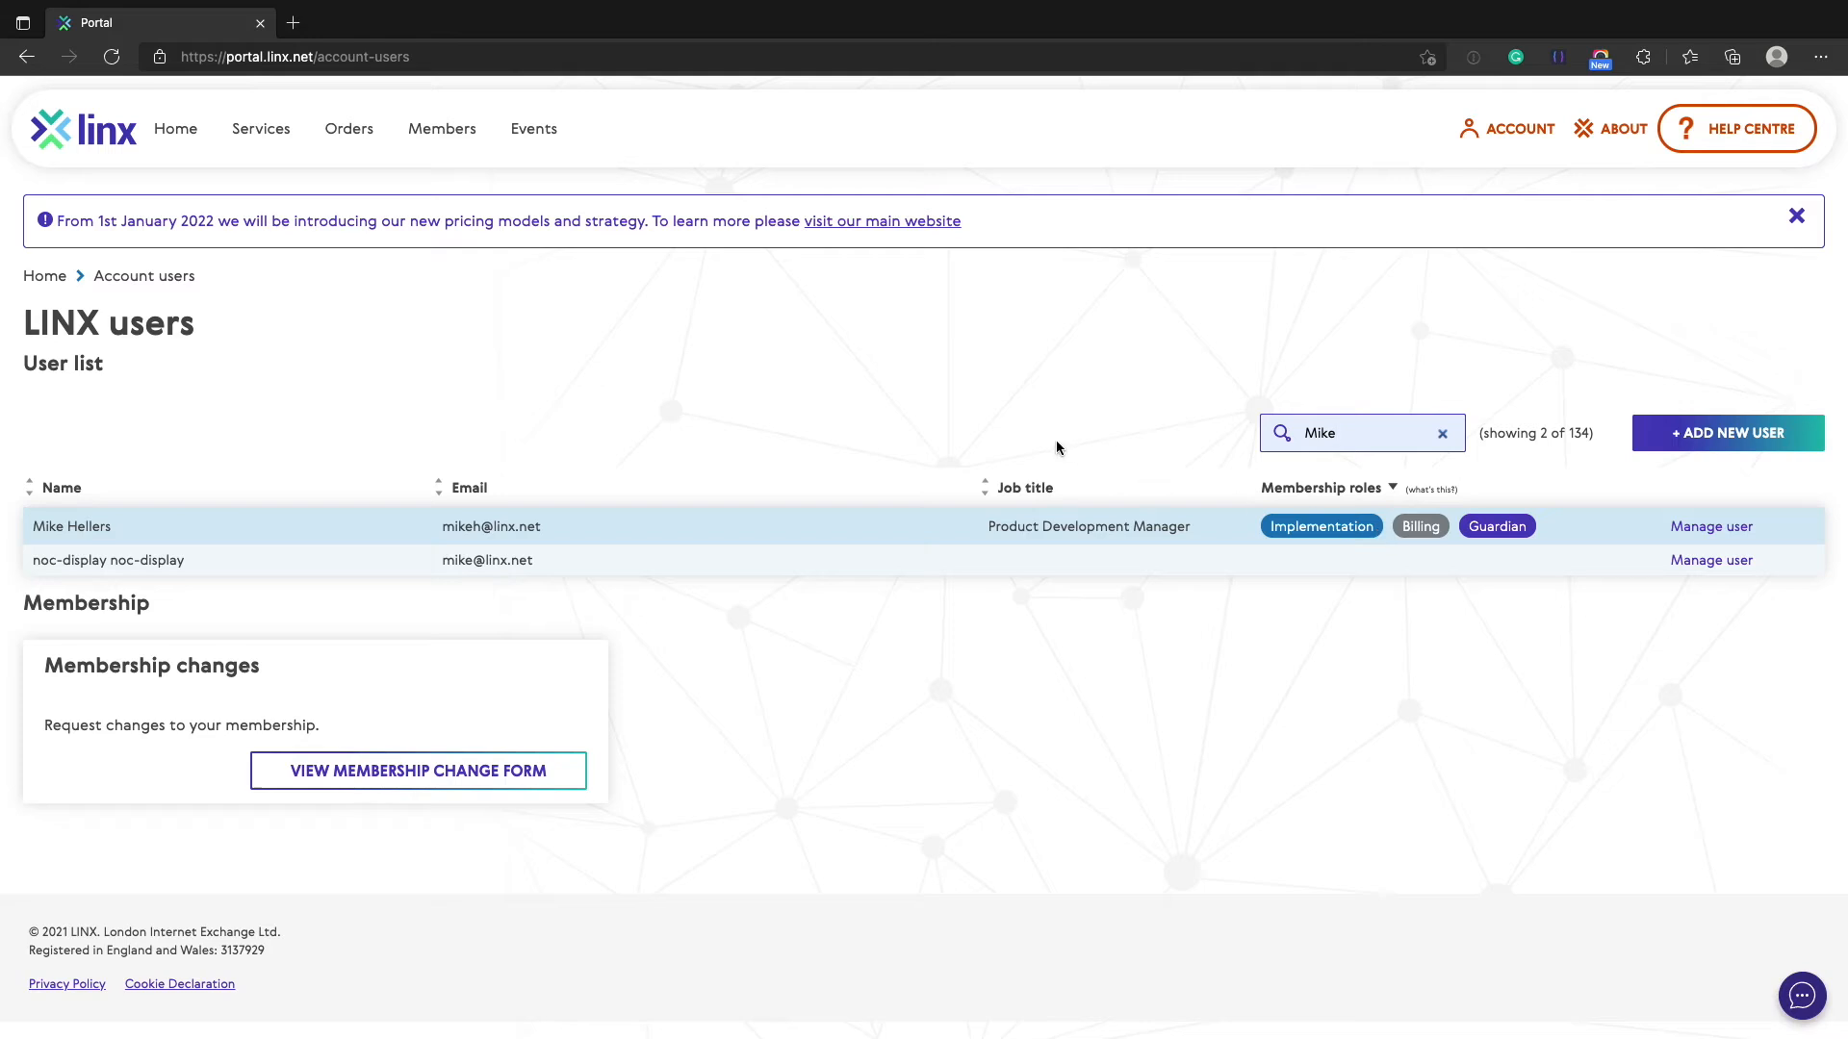
mouse_move(261, 128)
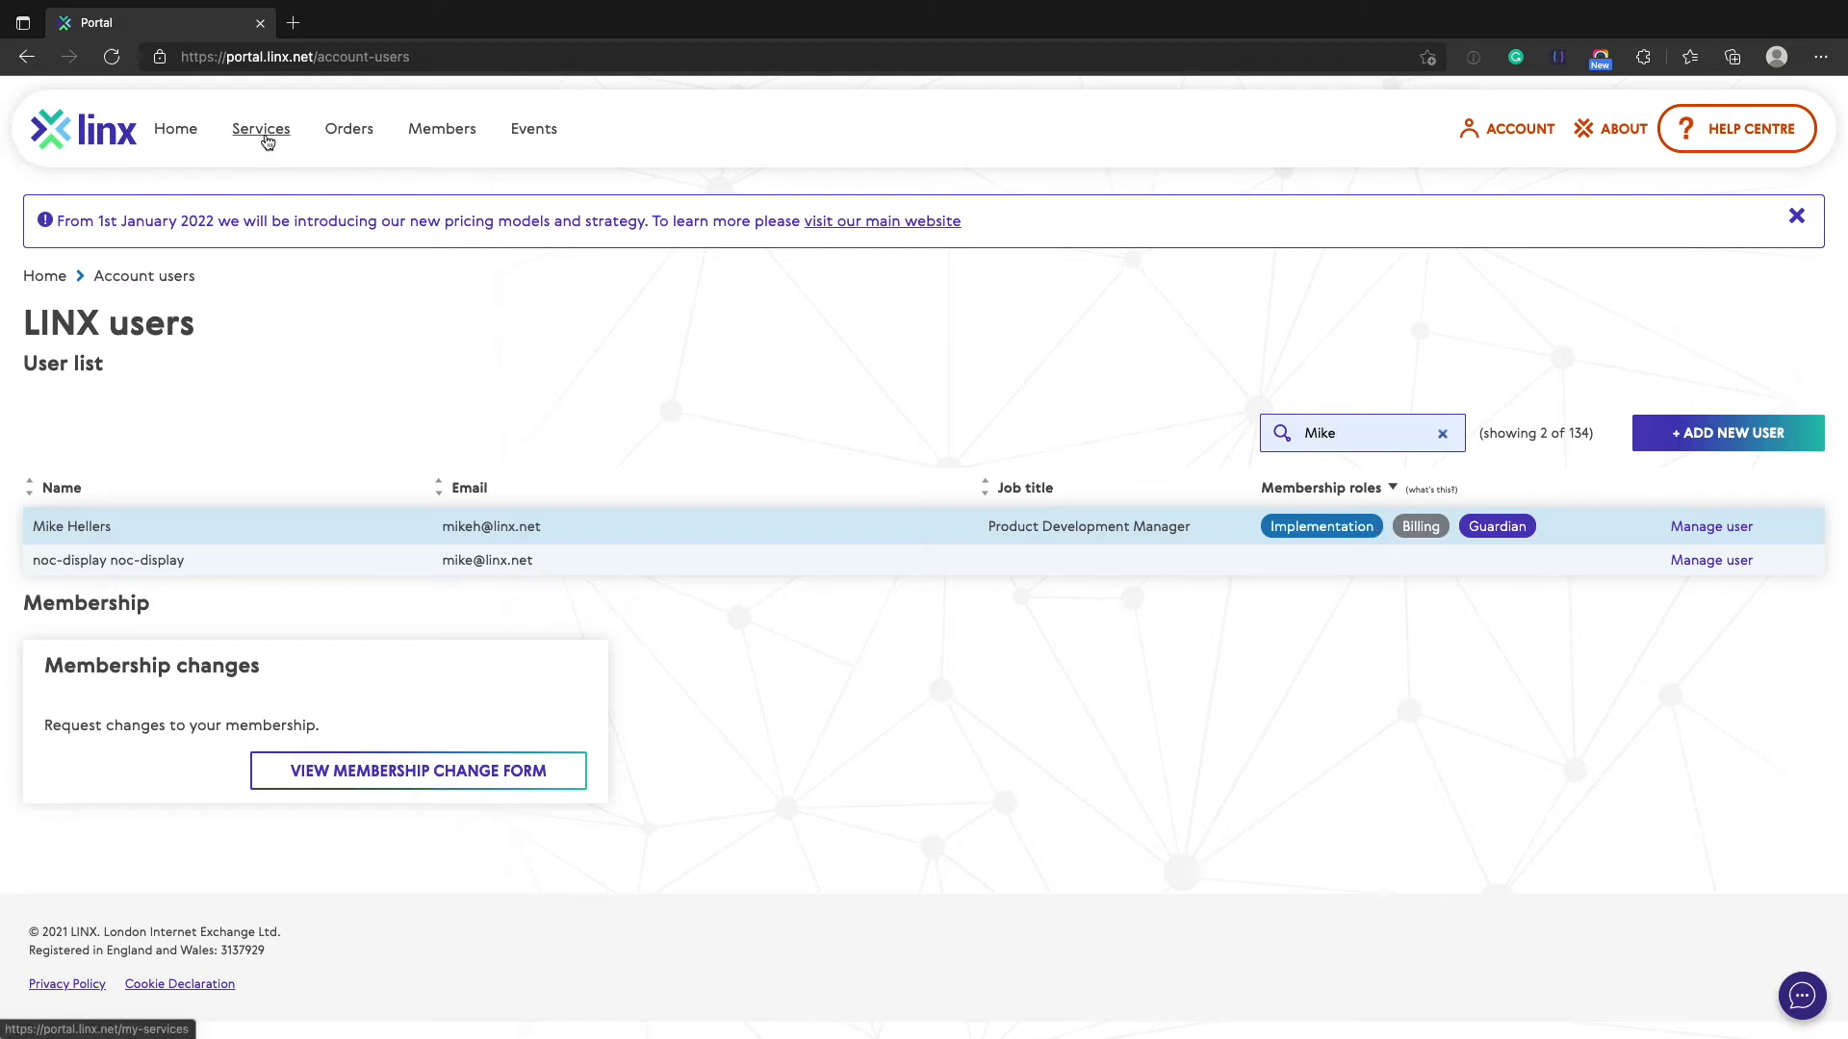
Step: List port services and expand service 18782 to show peering unit 24992
click(261, 128)
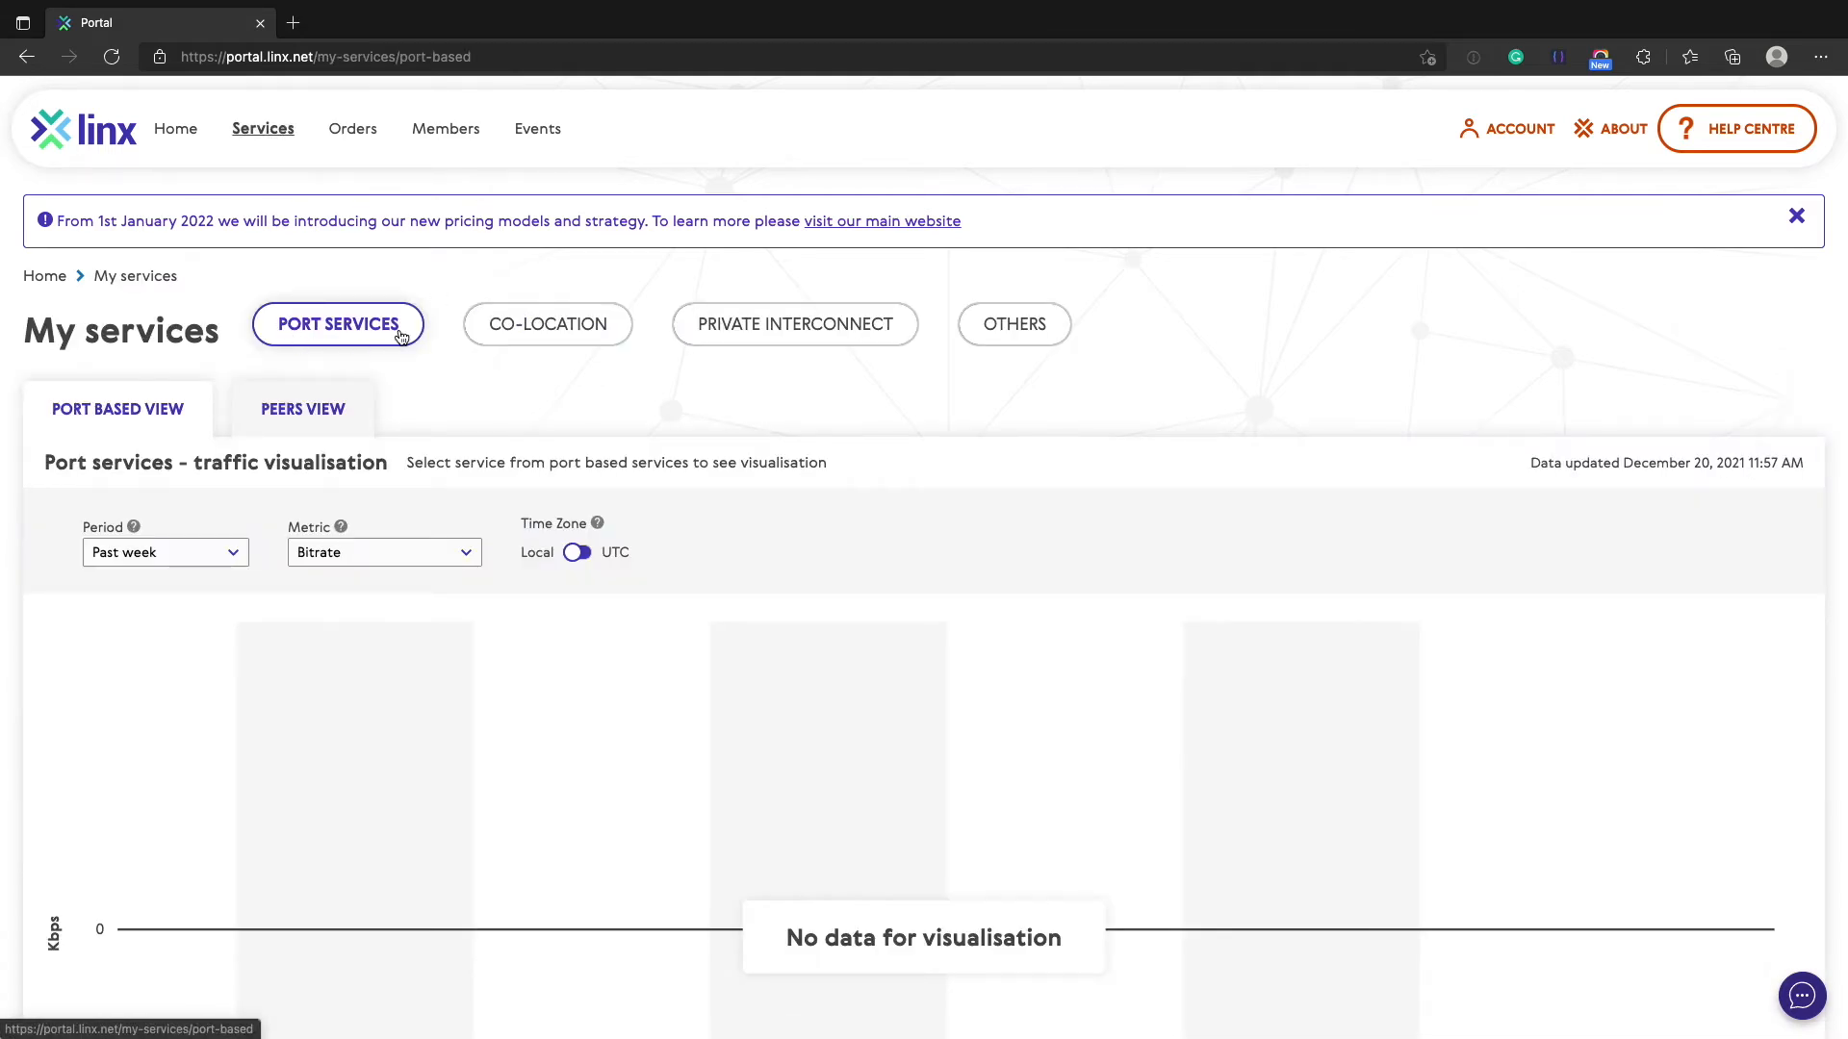
scroll(down, 3)
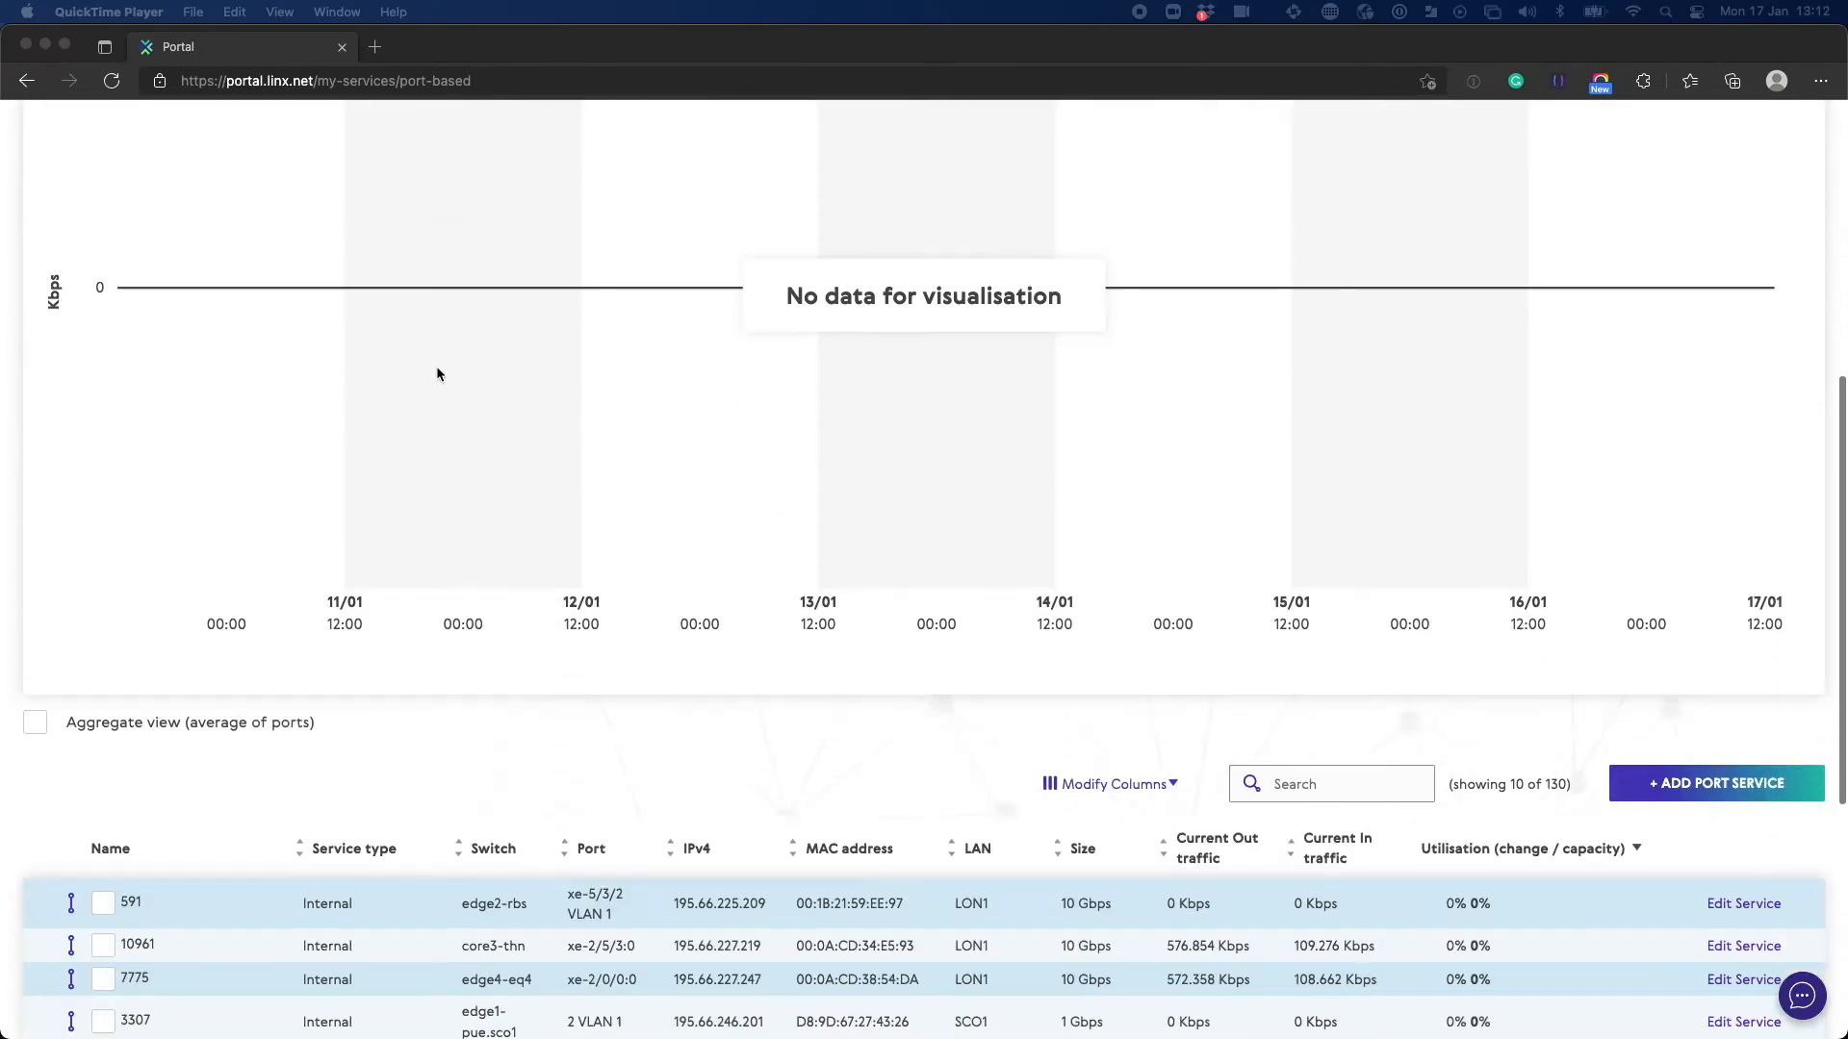
scroll(down, 3)
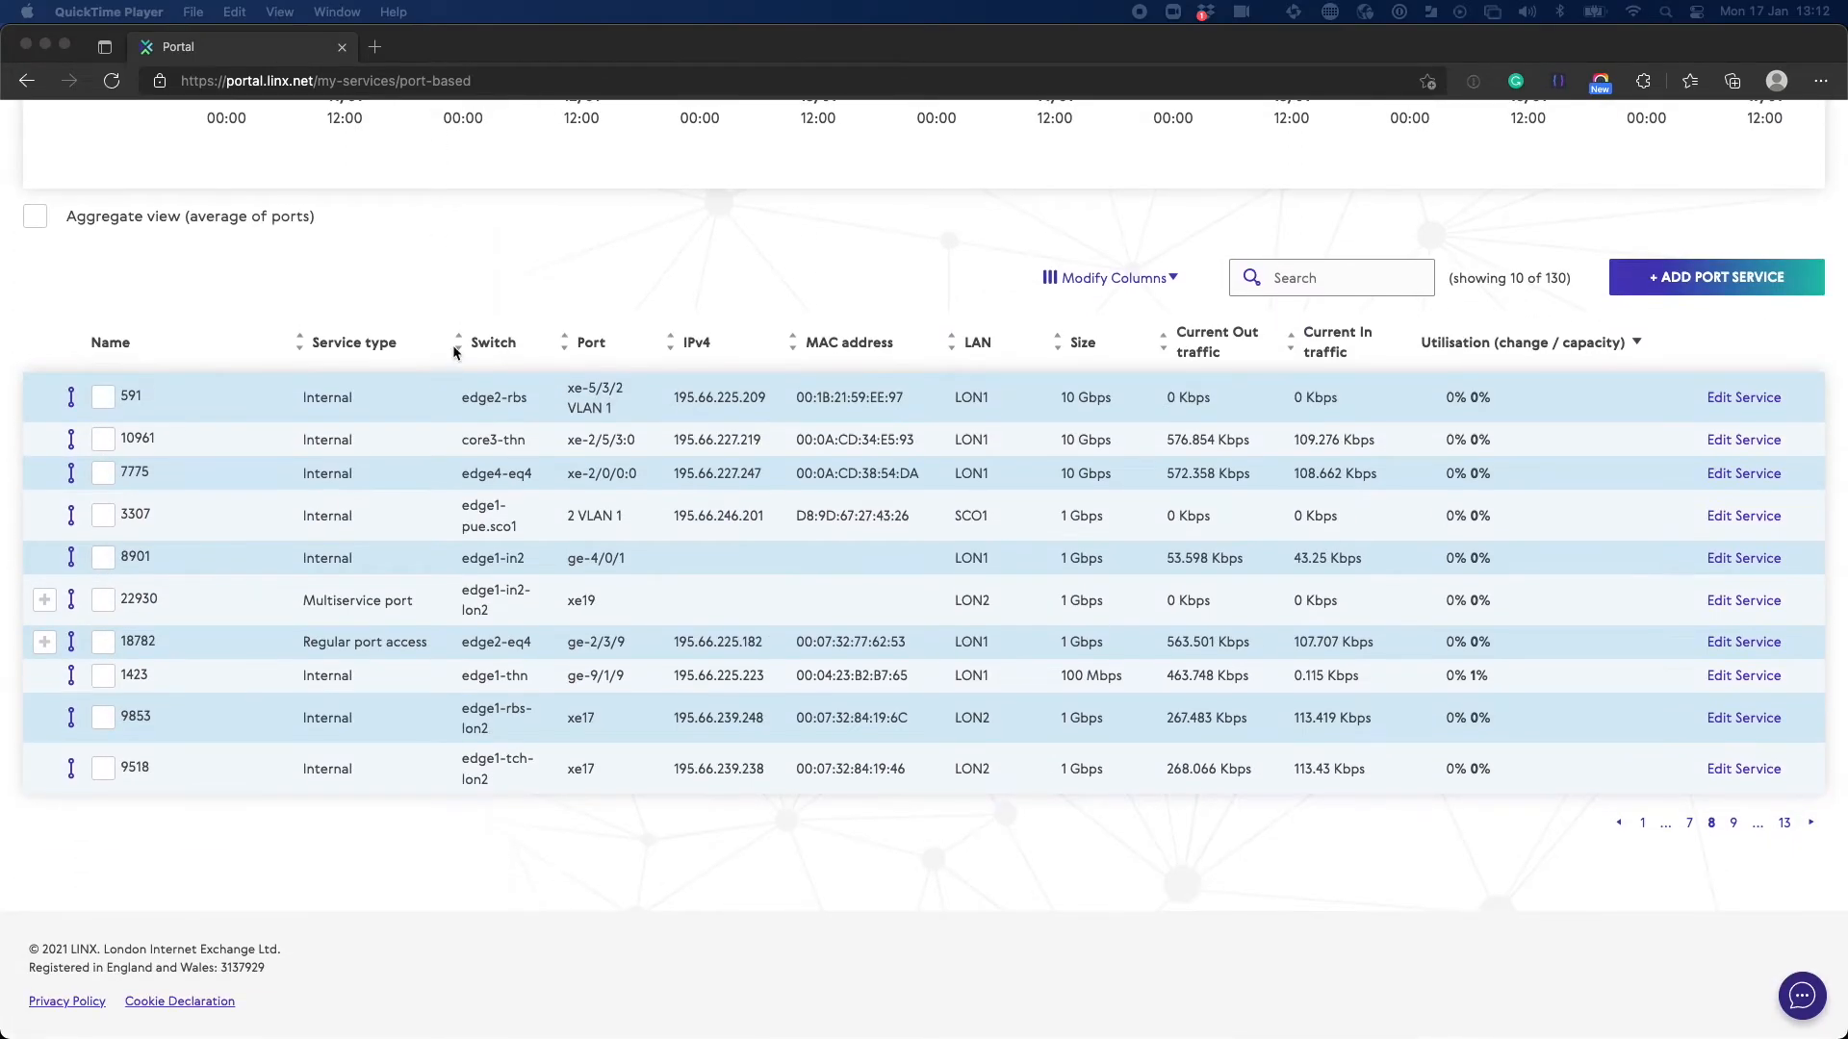
mouse_move(289, 630)
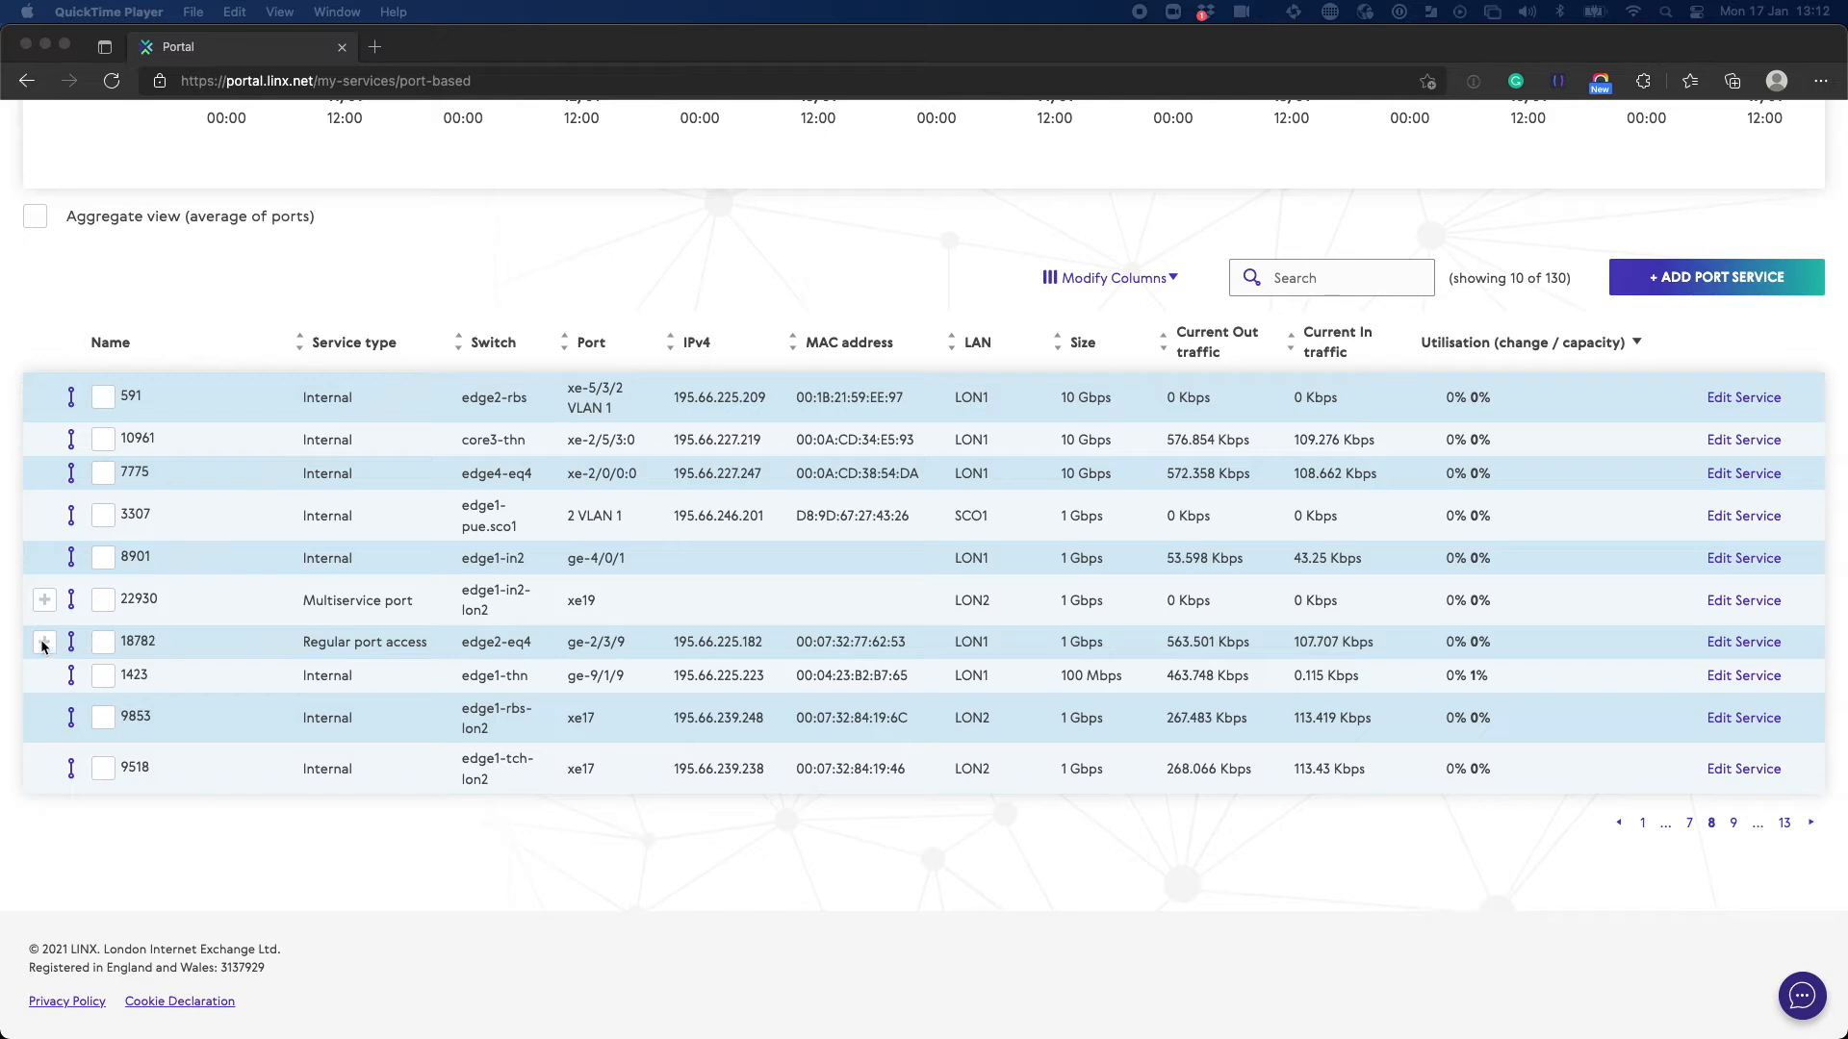
click(46, 641)
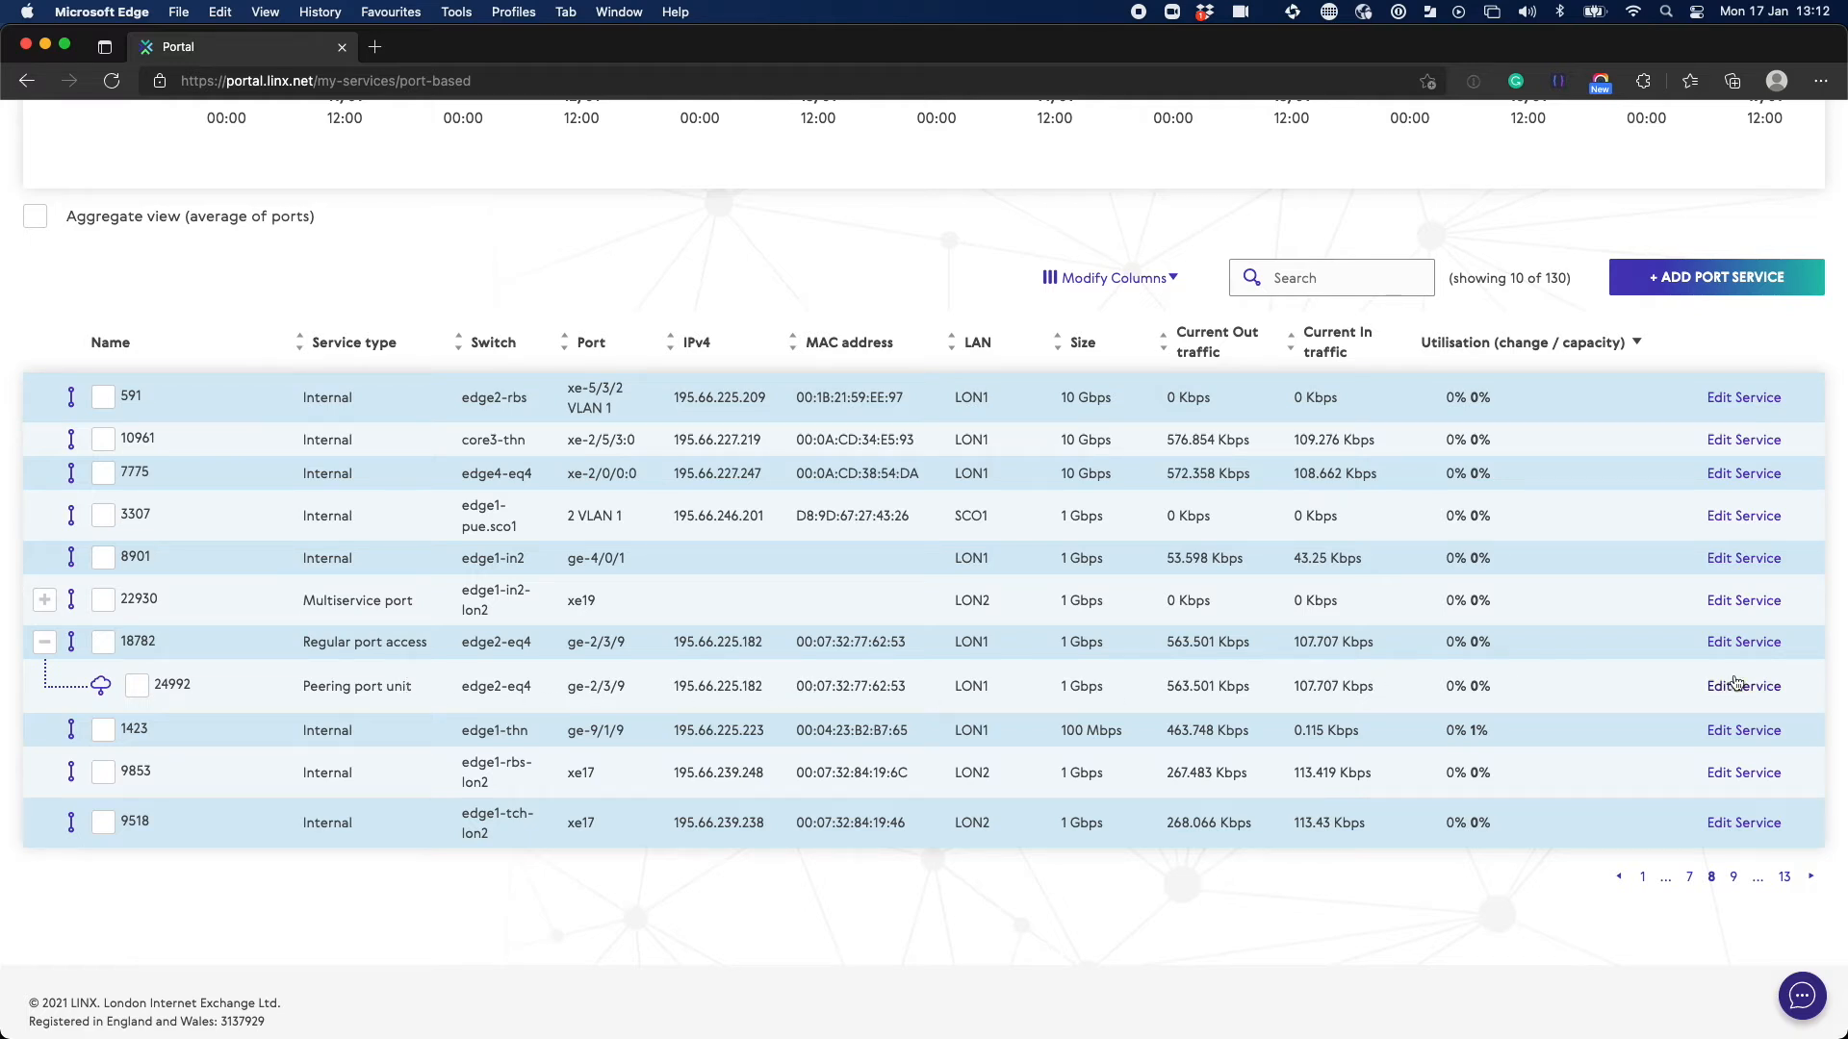
mouse_move(1743, 687)
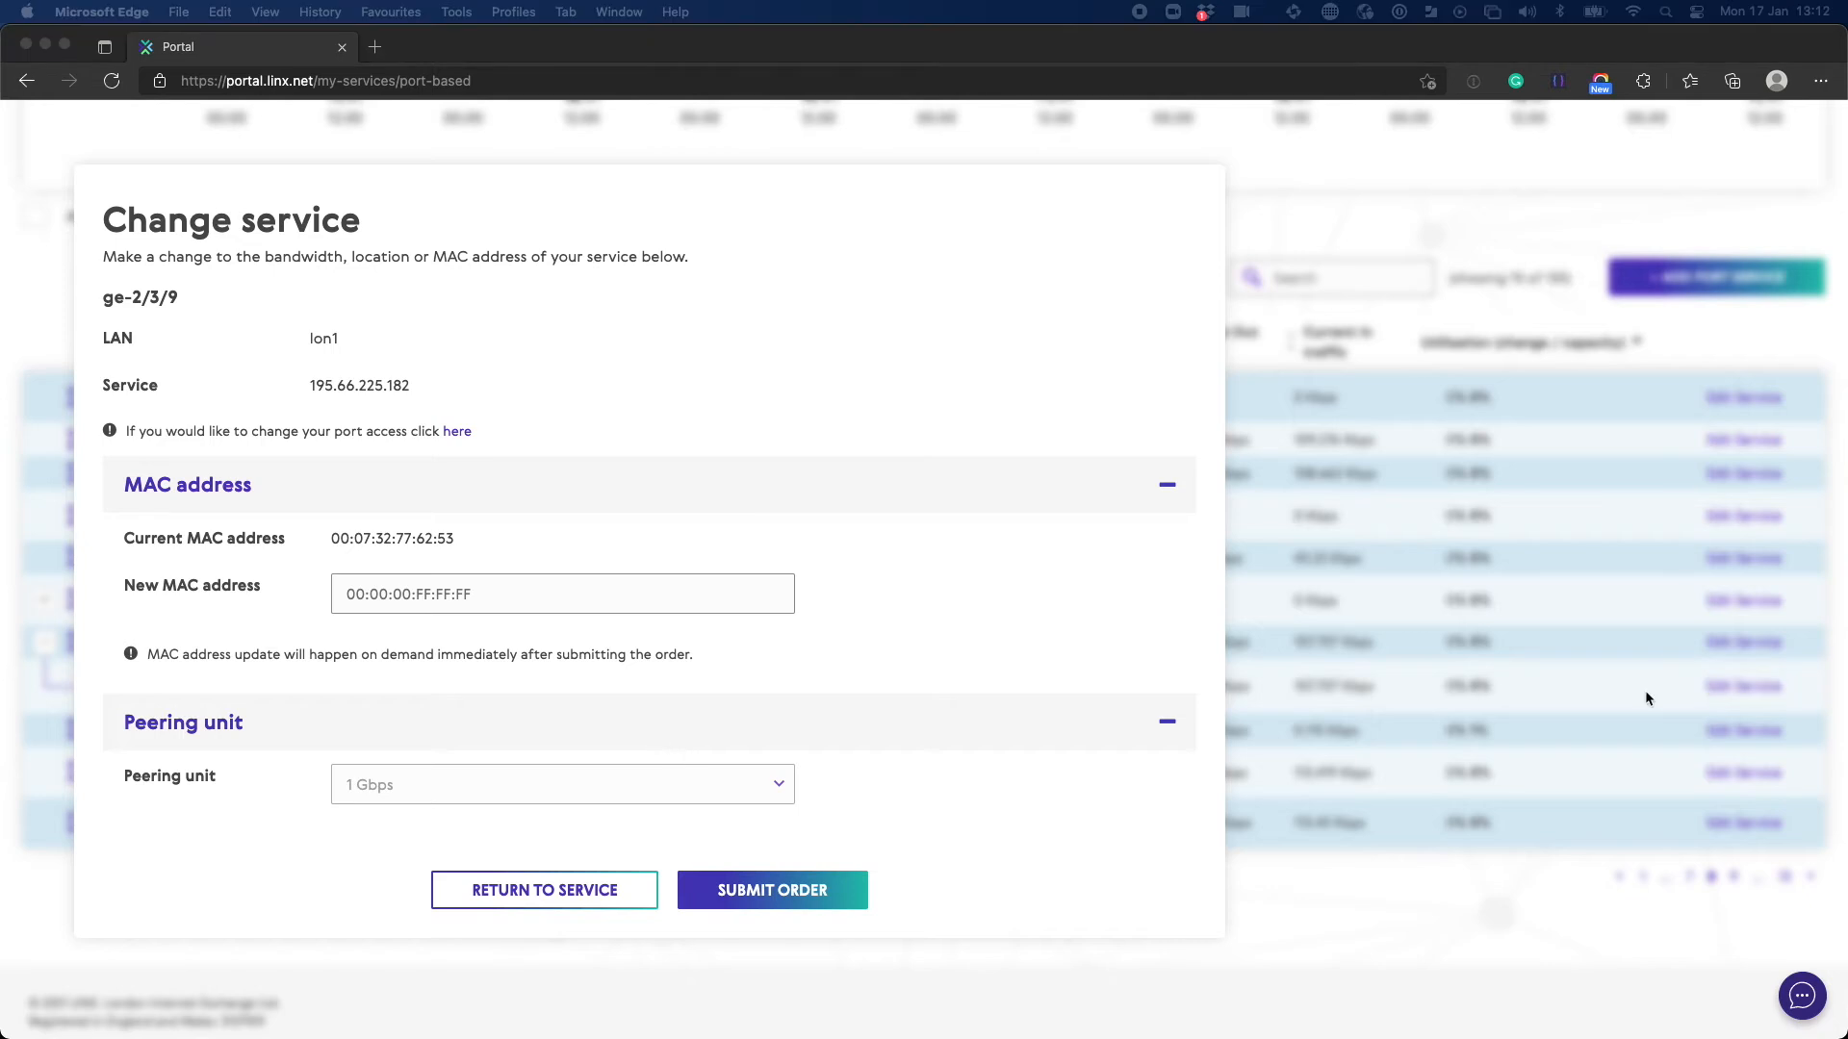
mouse_move(391, 622)
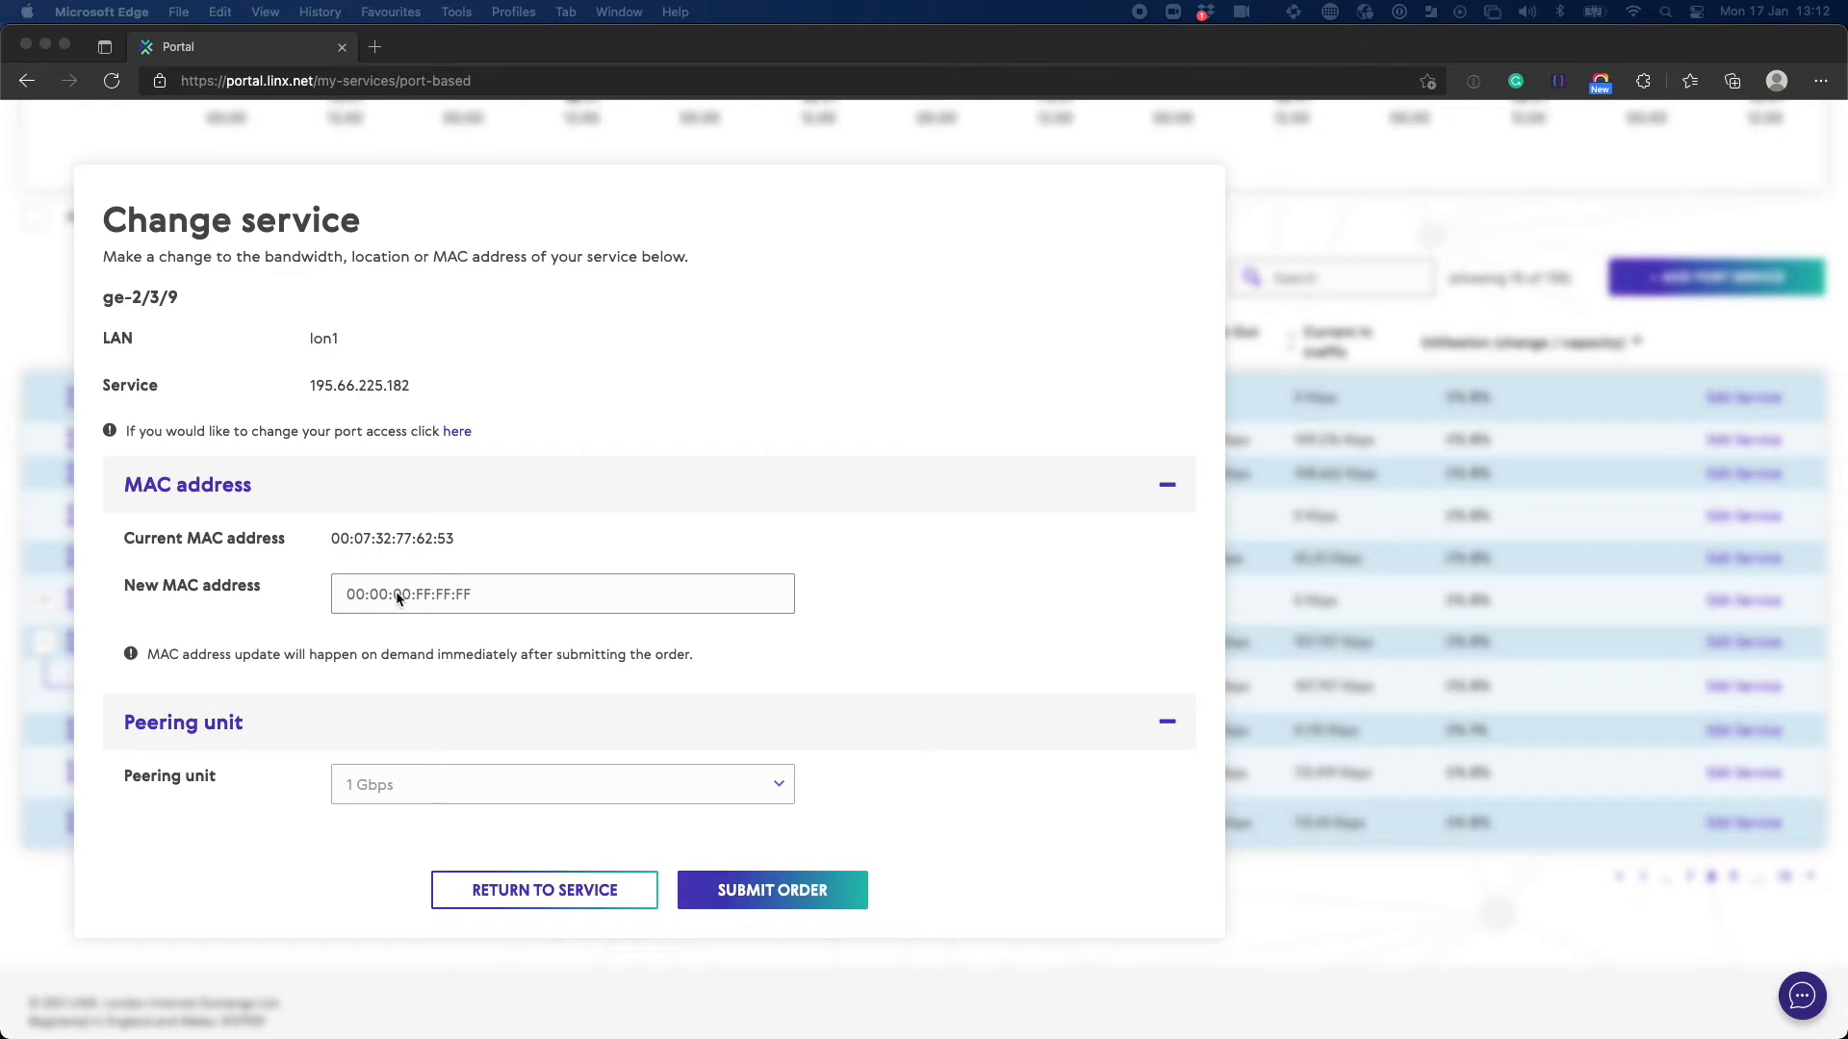
mouse_move(398, 594)
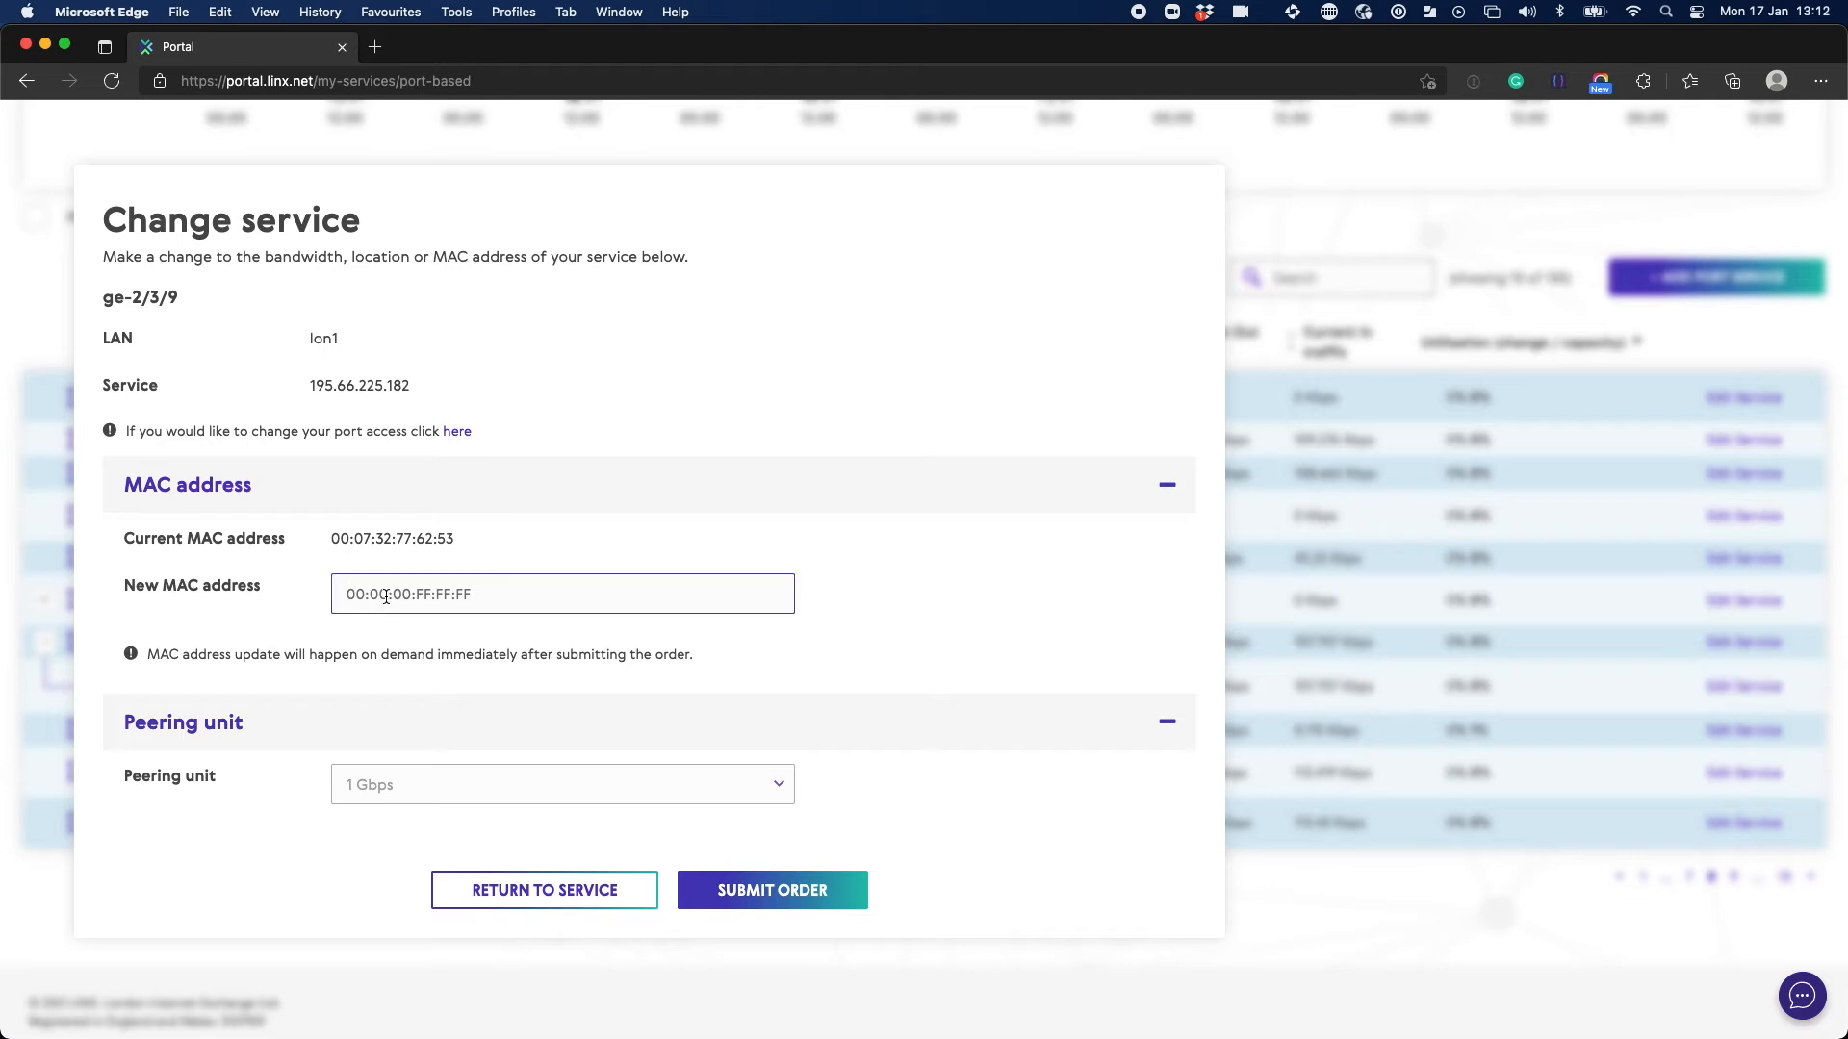
Step: Enter 00:07:32:77:62:00 as the new MAC address for port ge-2/3/9
text(00:07:32:77:62:00)
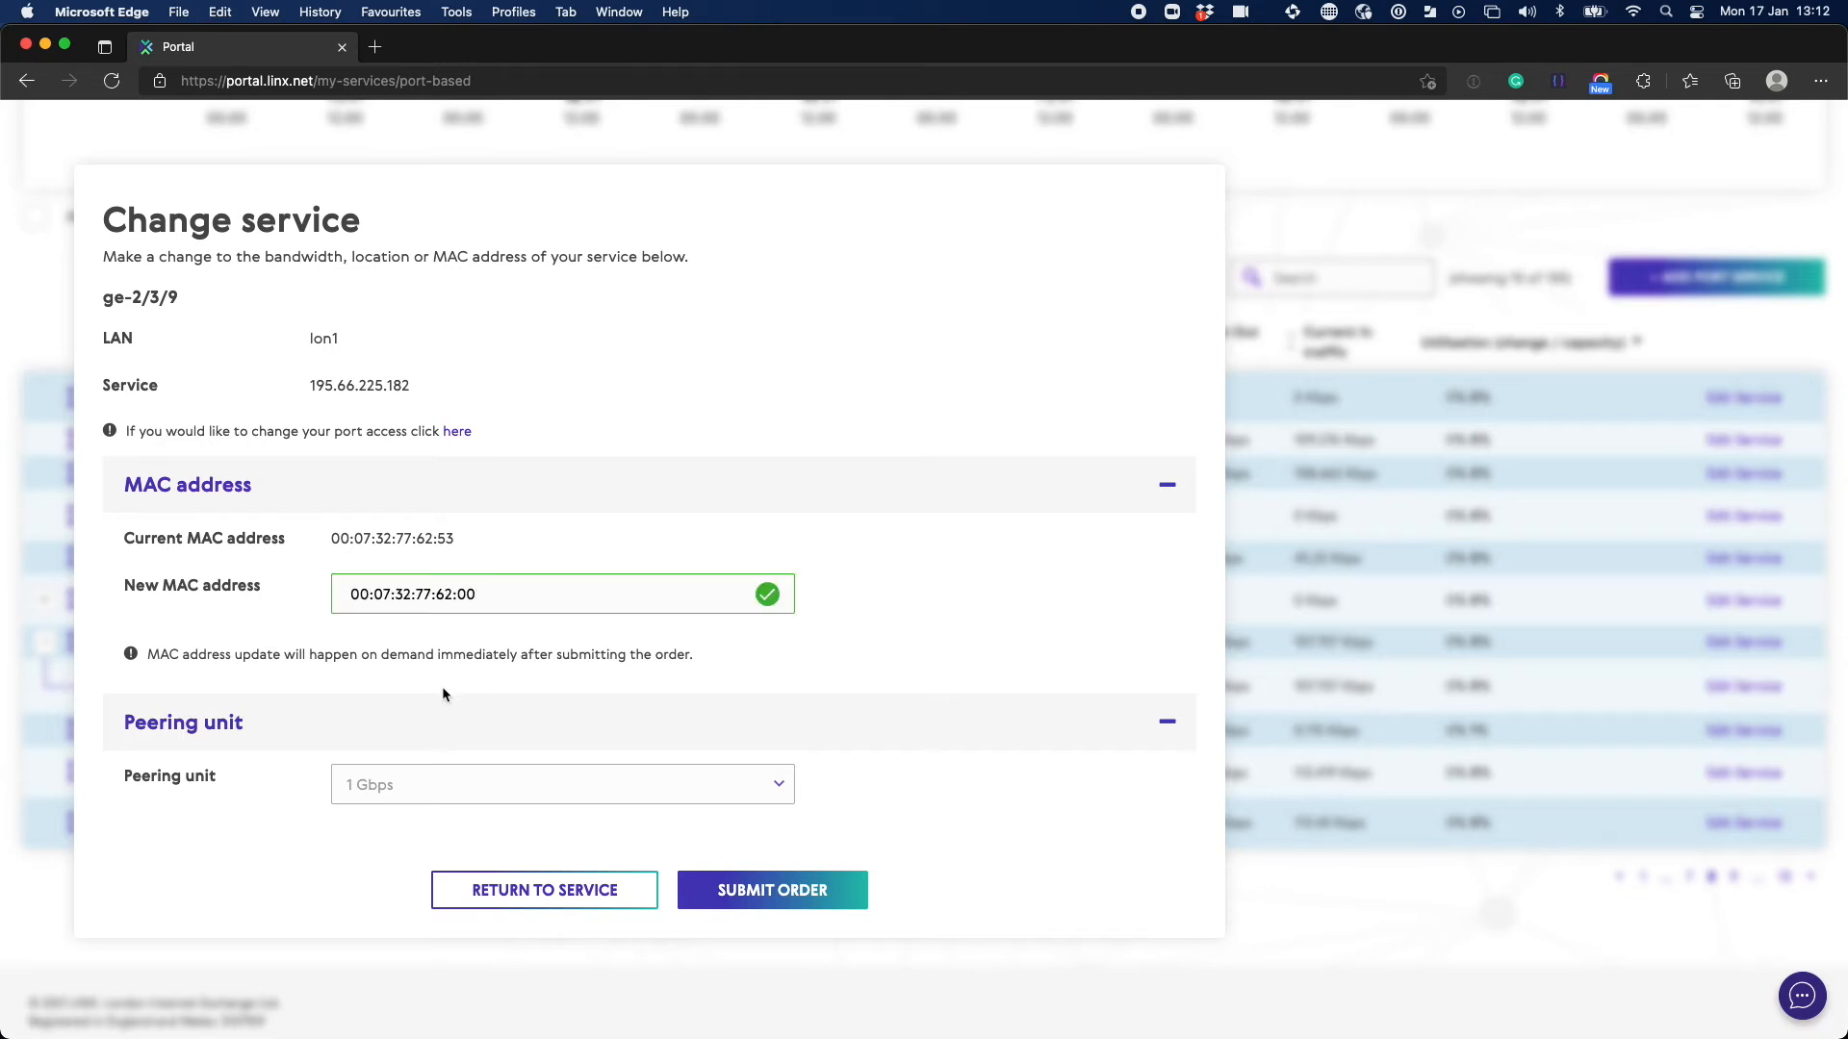
mouse_move(528, 703)
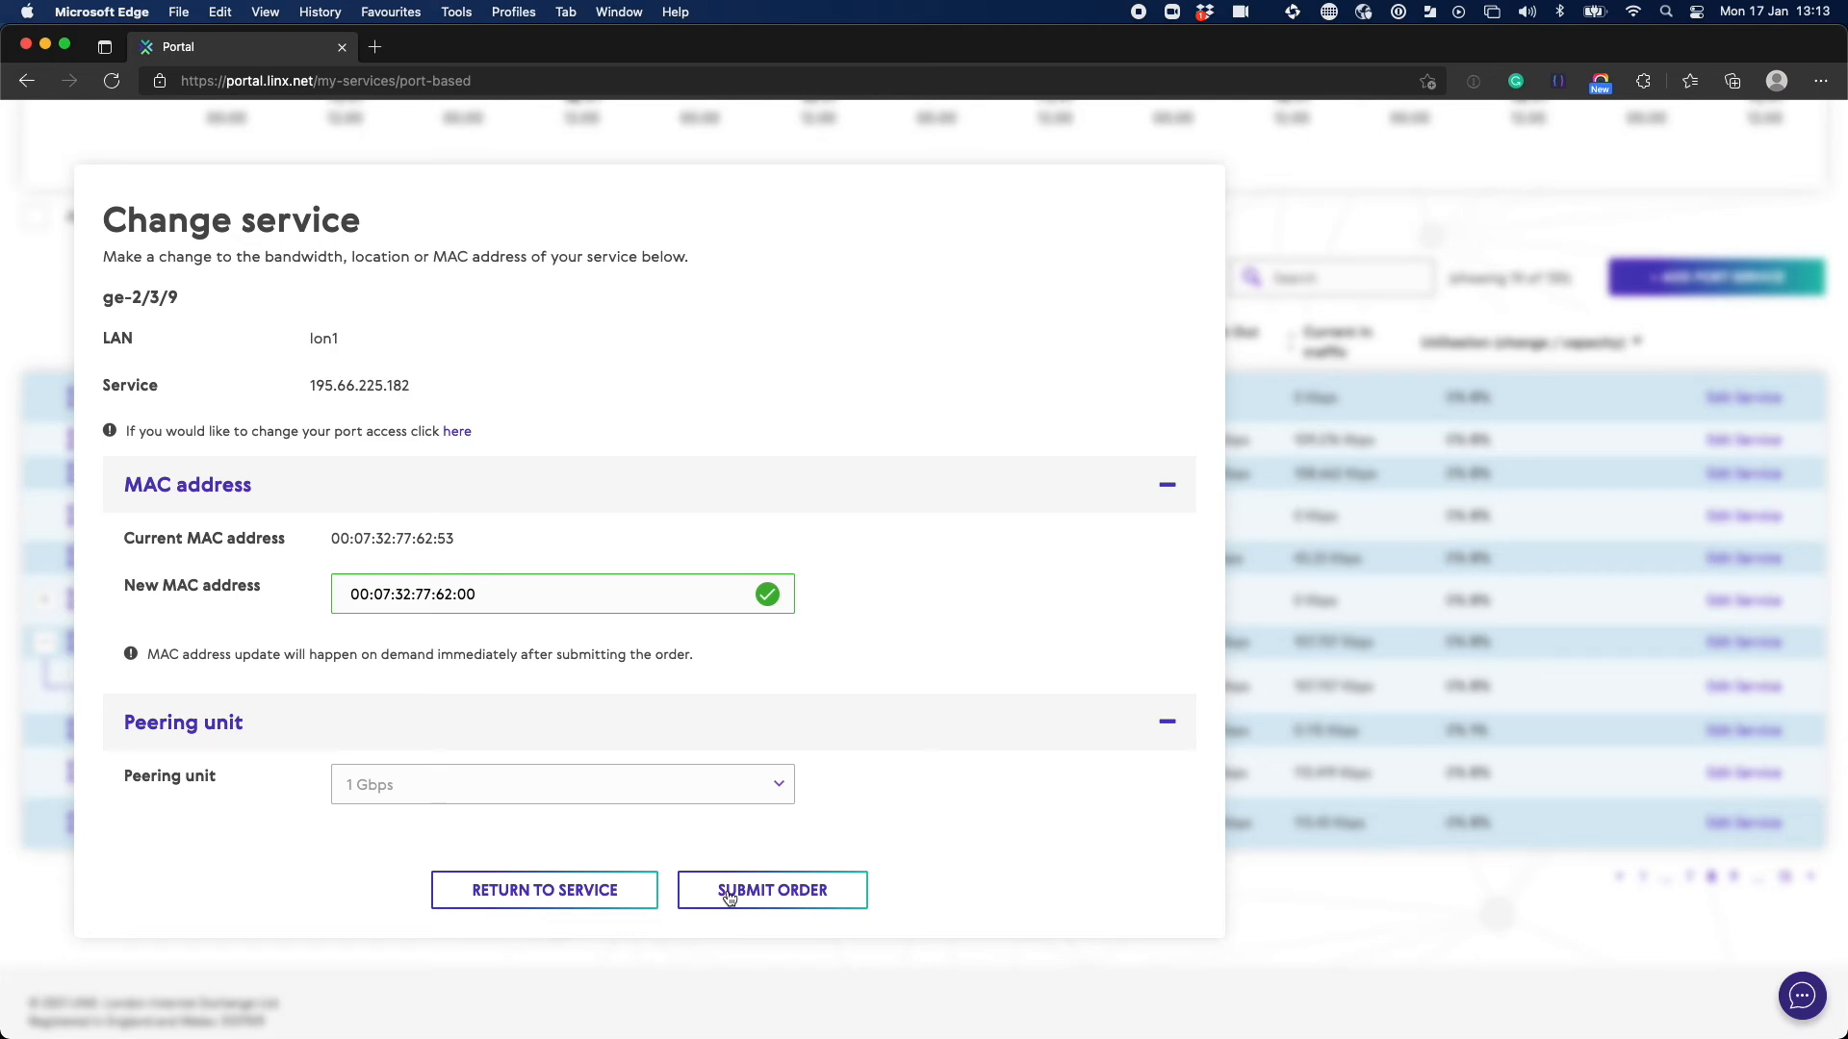
Step: Submit the MAC address change order and return to the top of My services
click(772, 890)
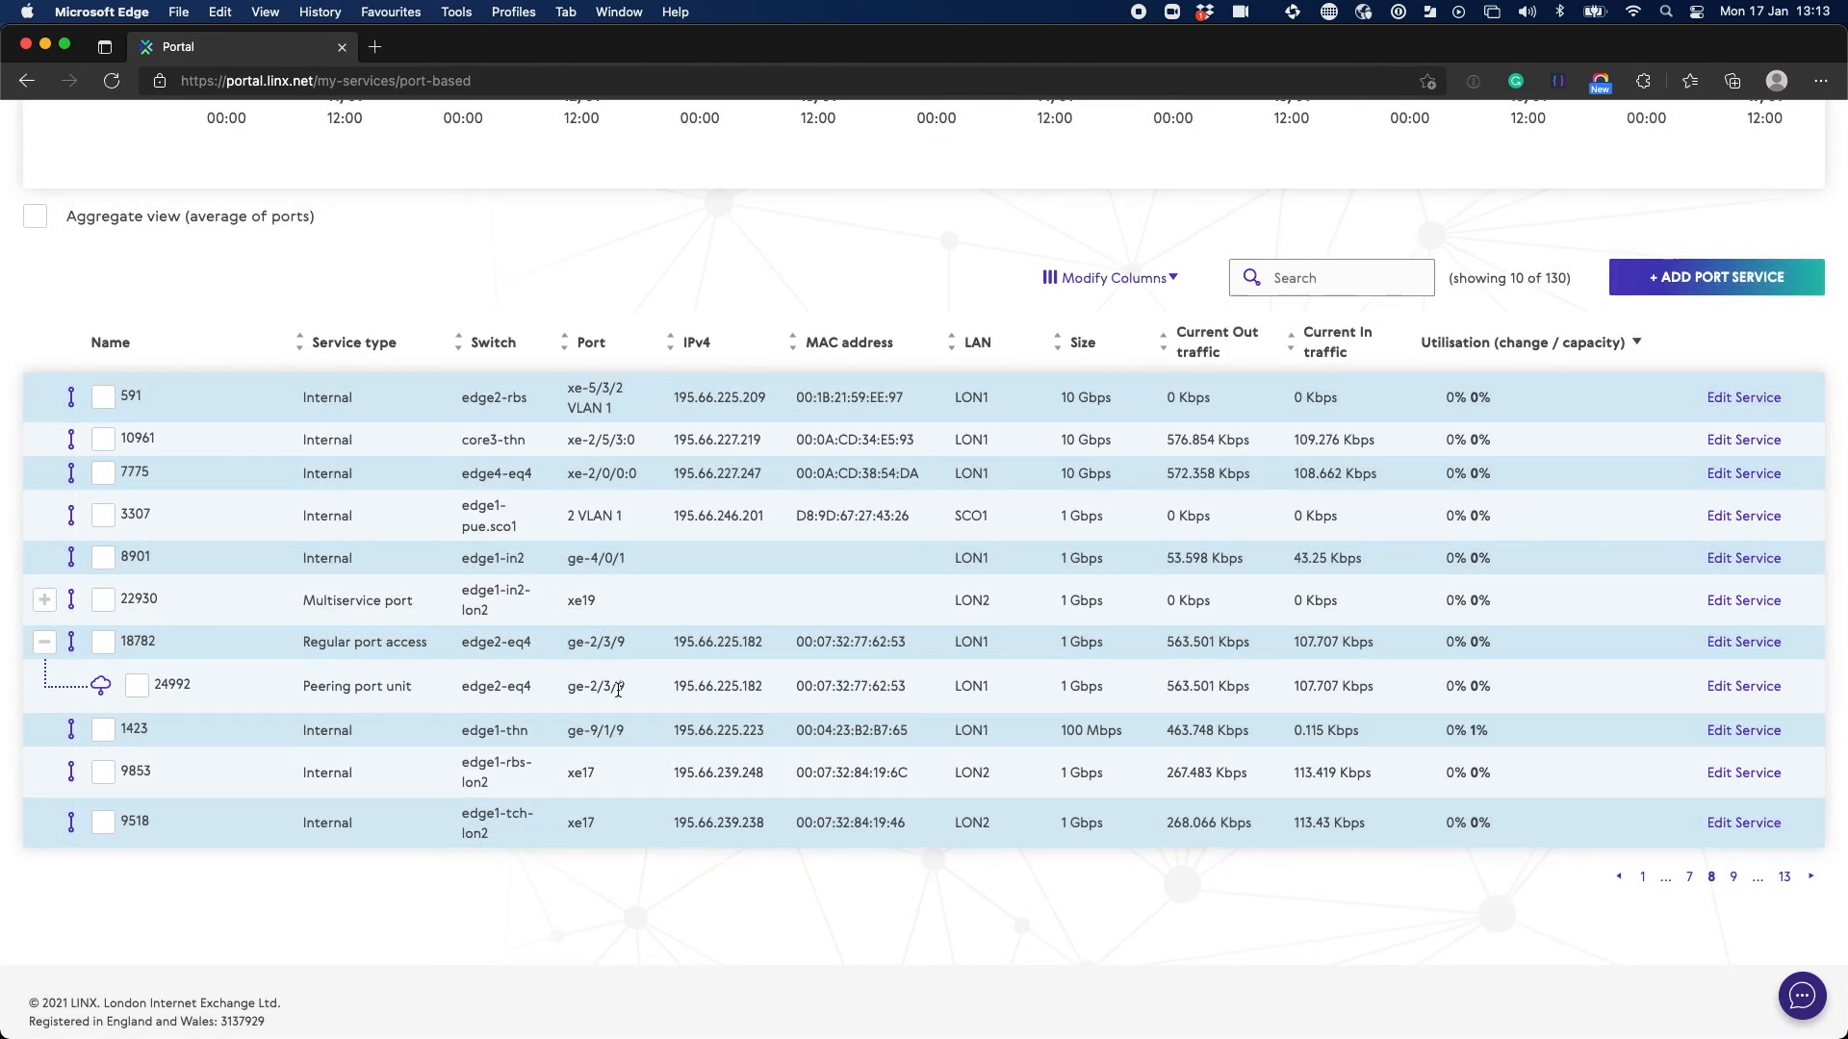
mouse_move(635, 694)
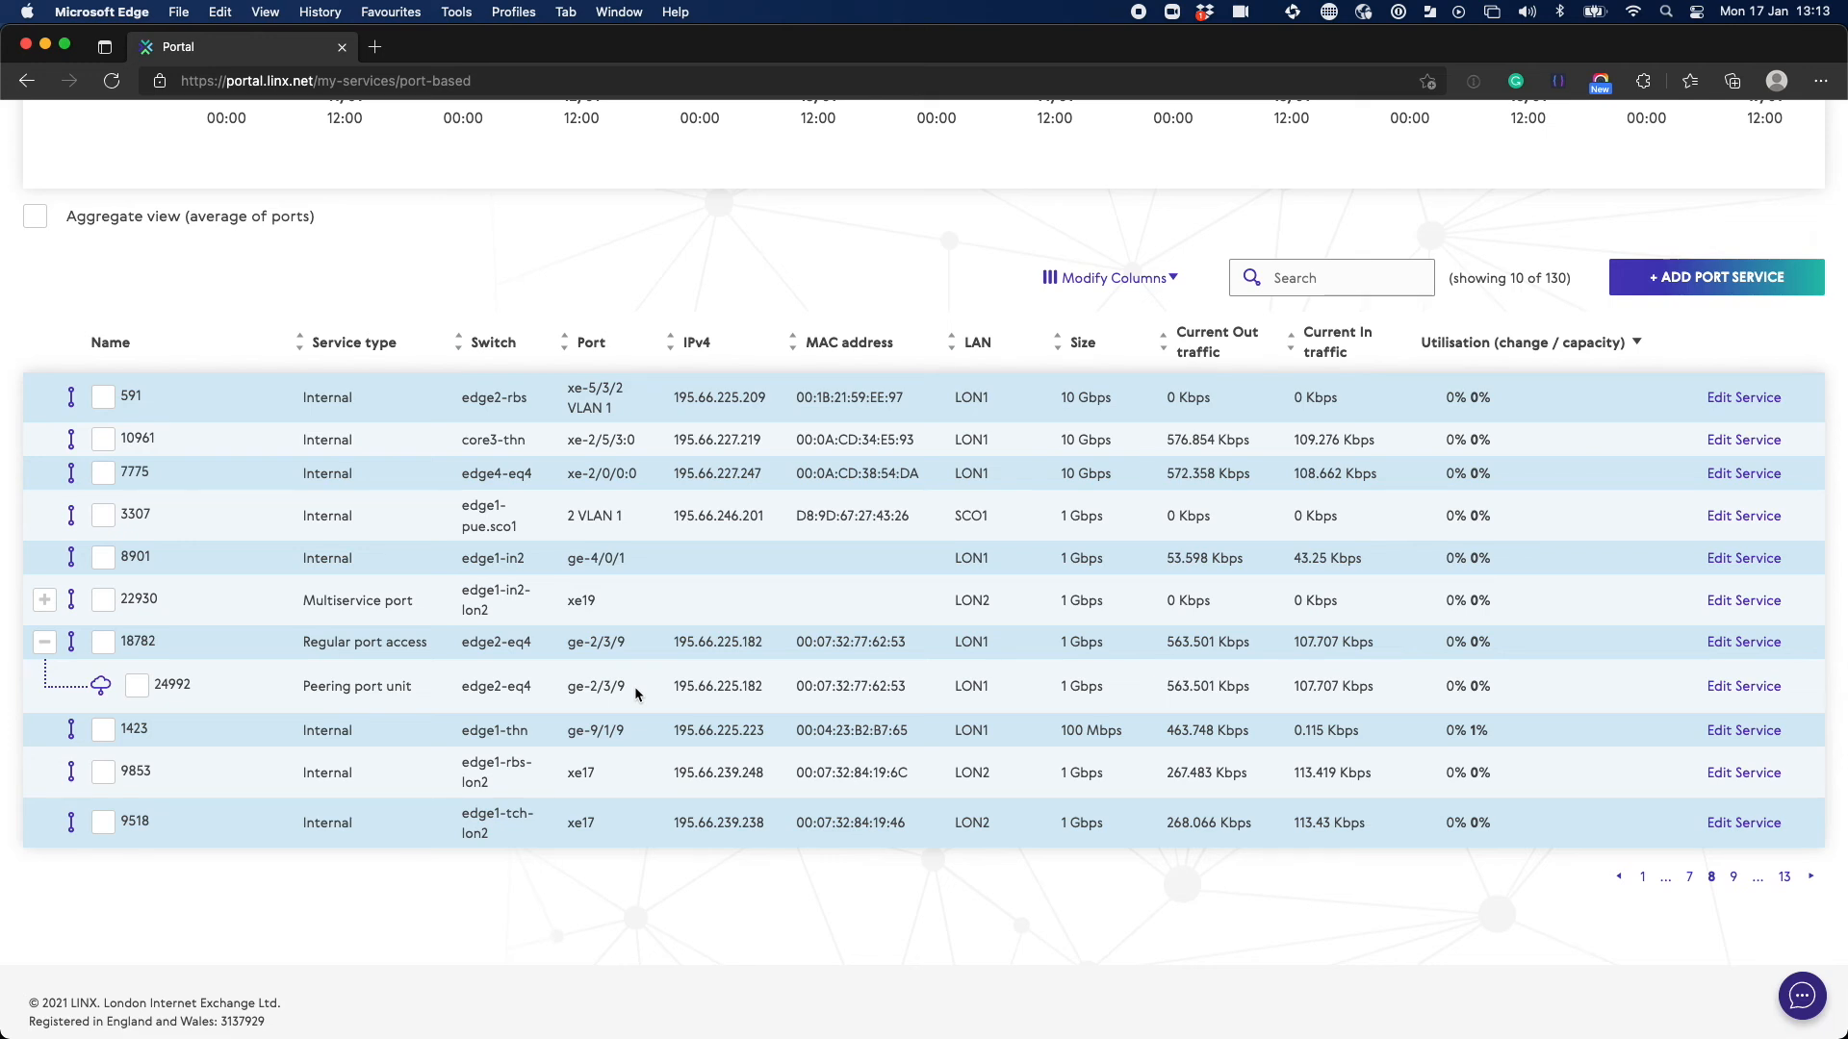
scroll(up, 3)
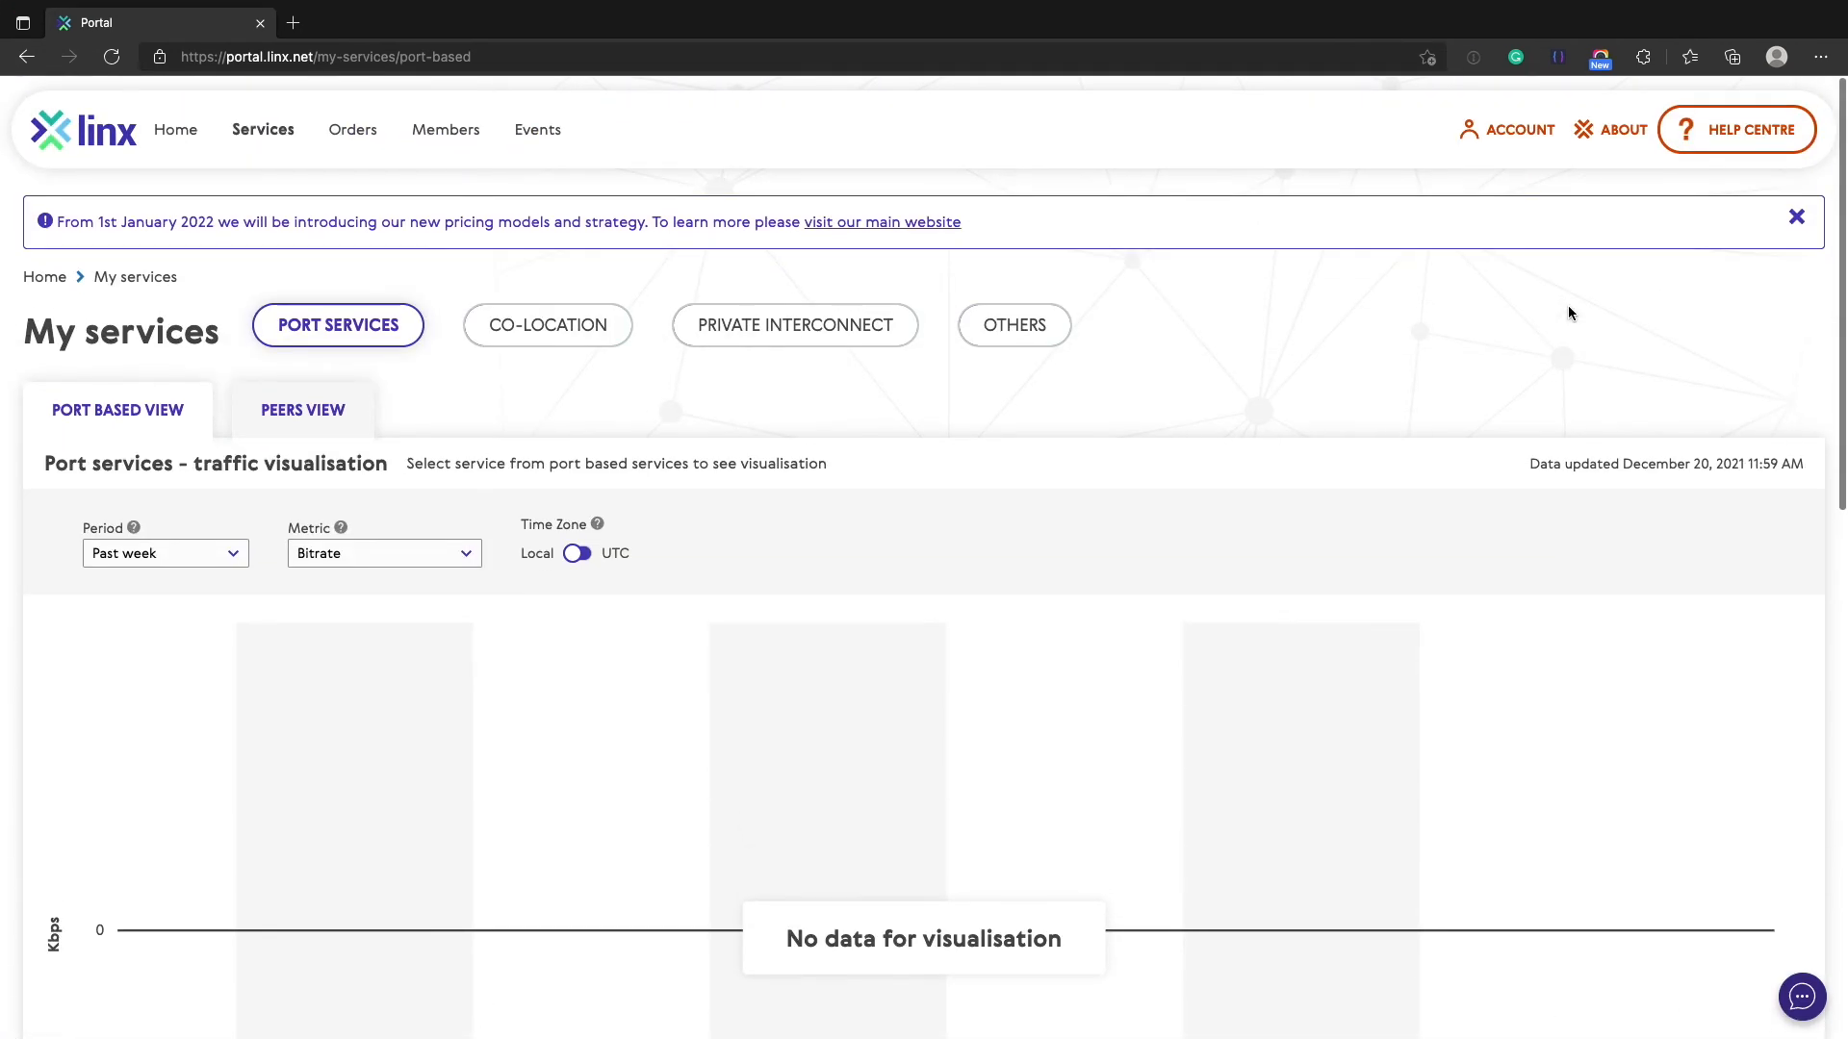
mouse_move(1752, 128)
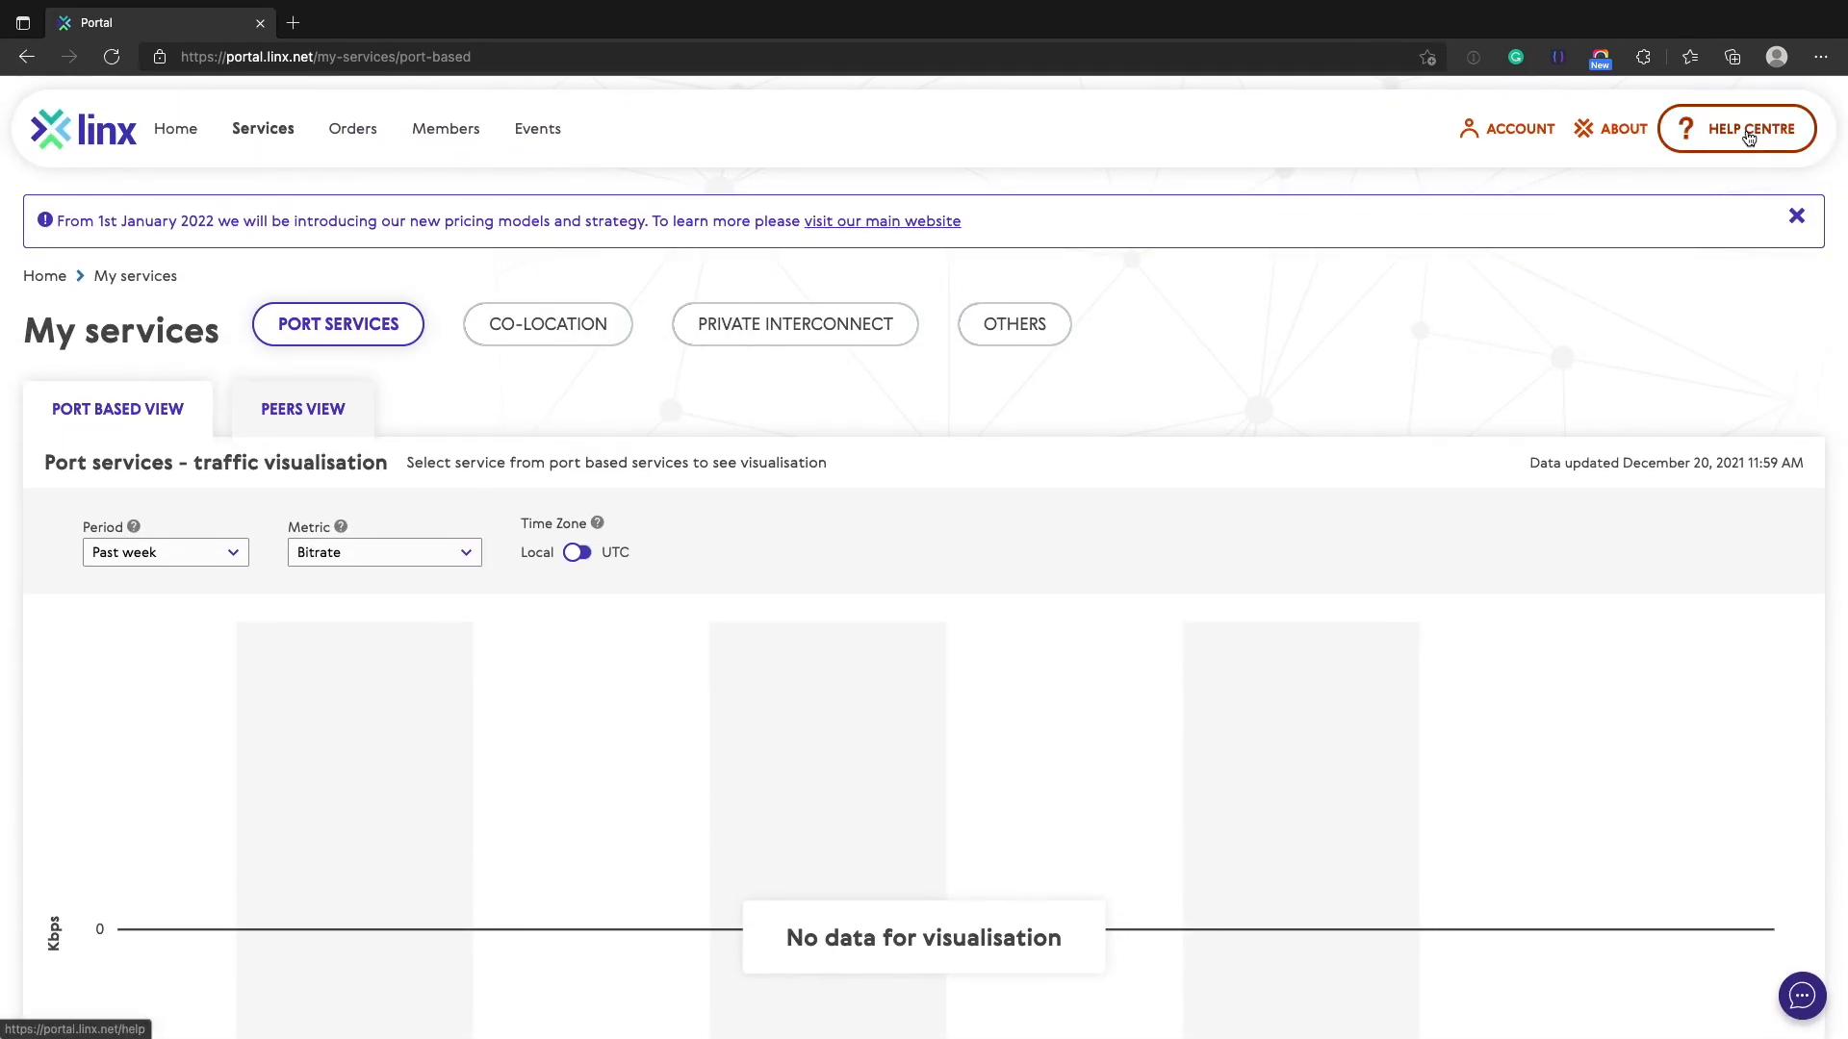
Step: Read the Help Centre guide on self-service MAC address changes and failure scenarios
click(1753, 128)
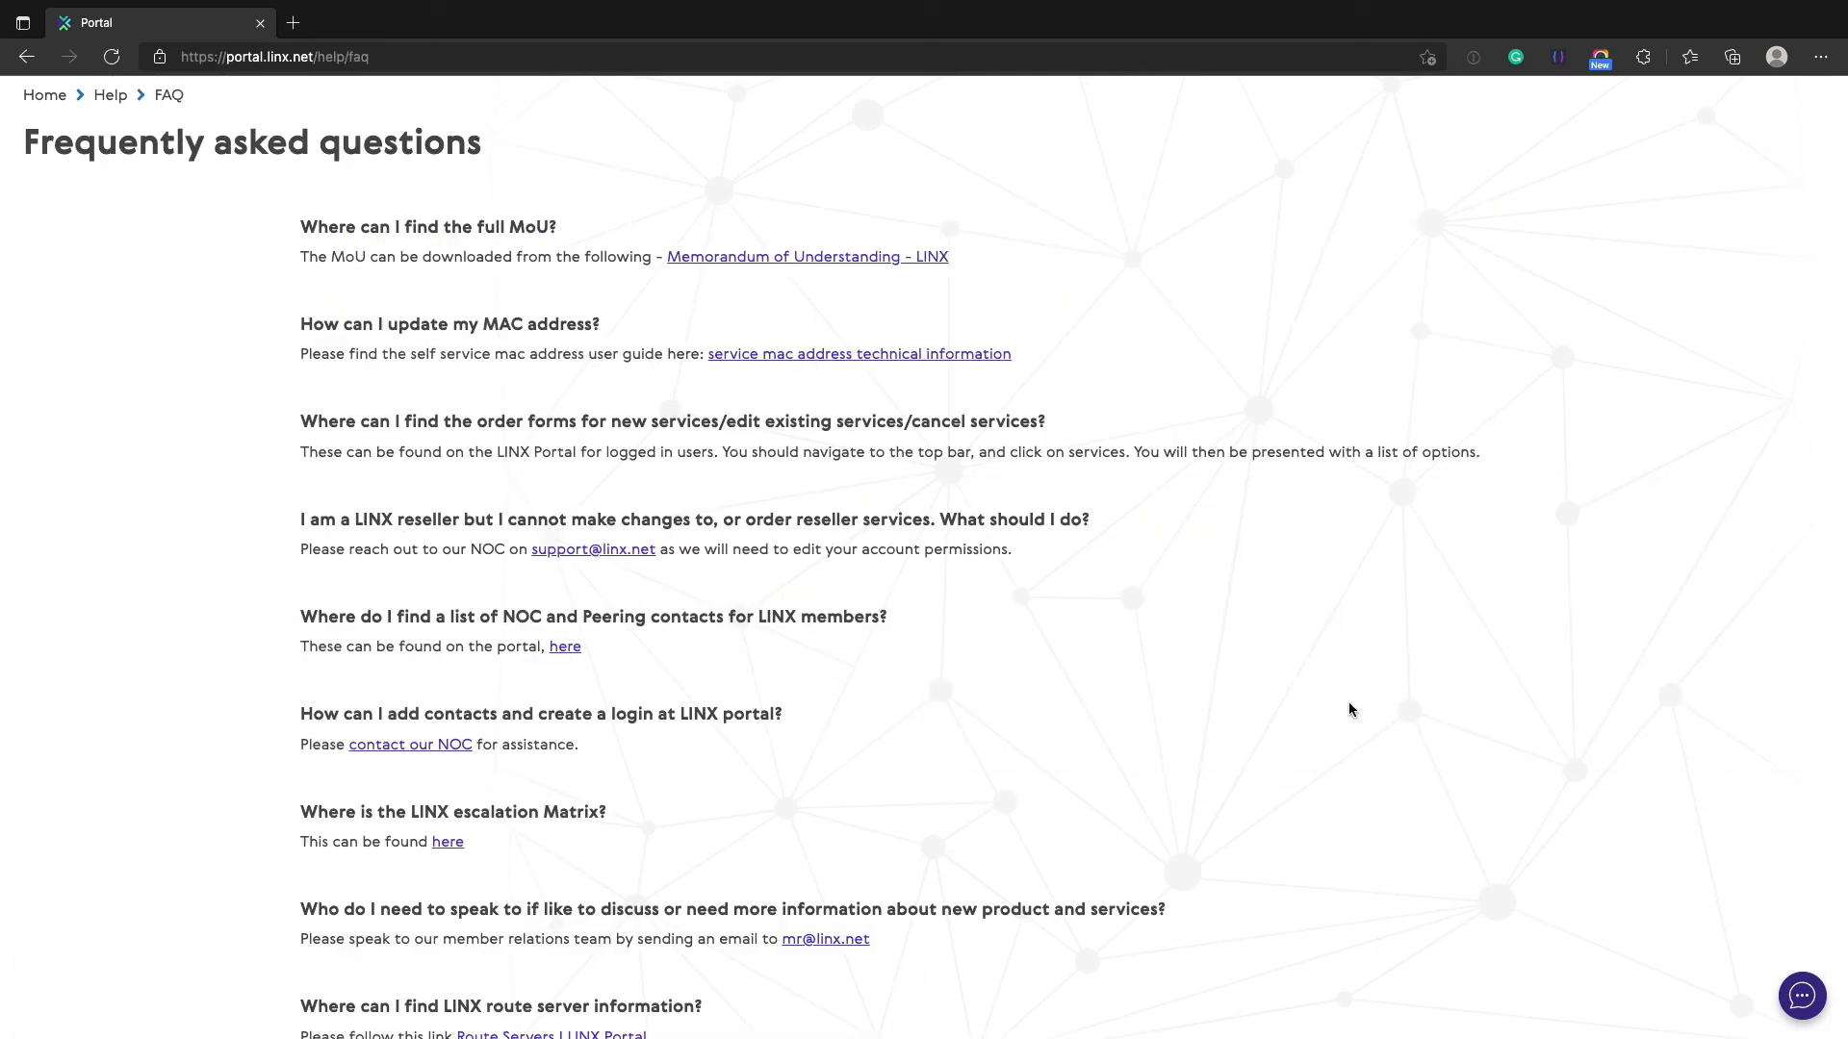
click(859, 354)
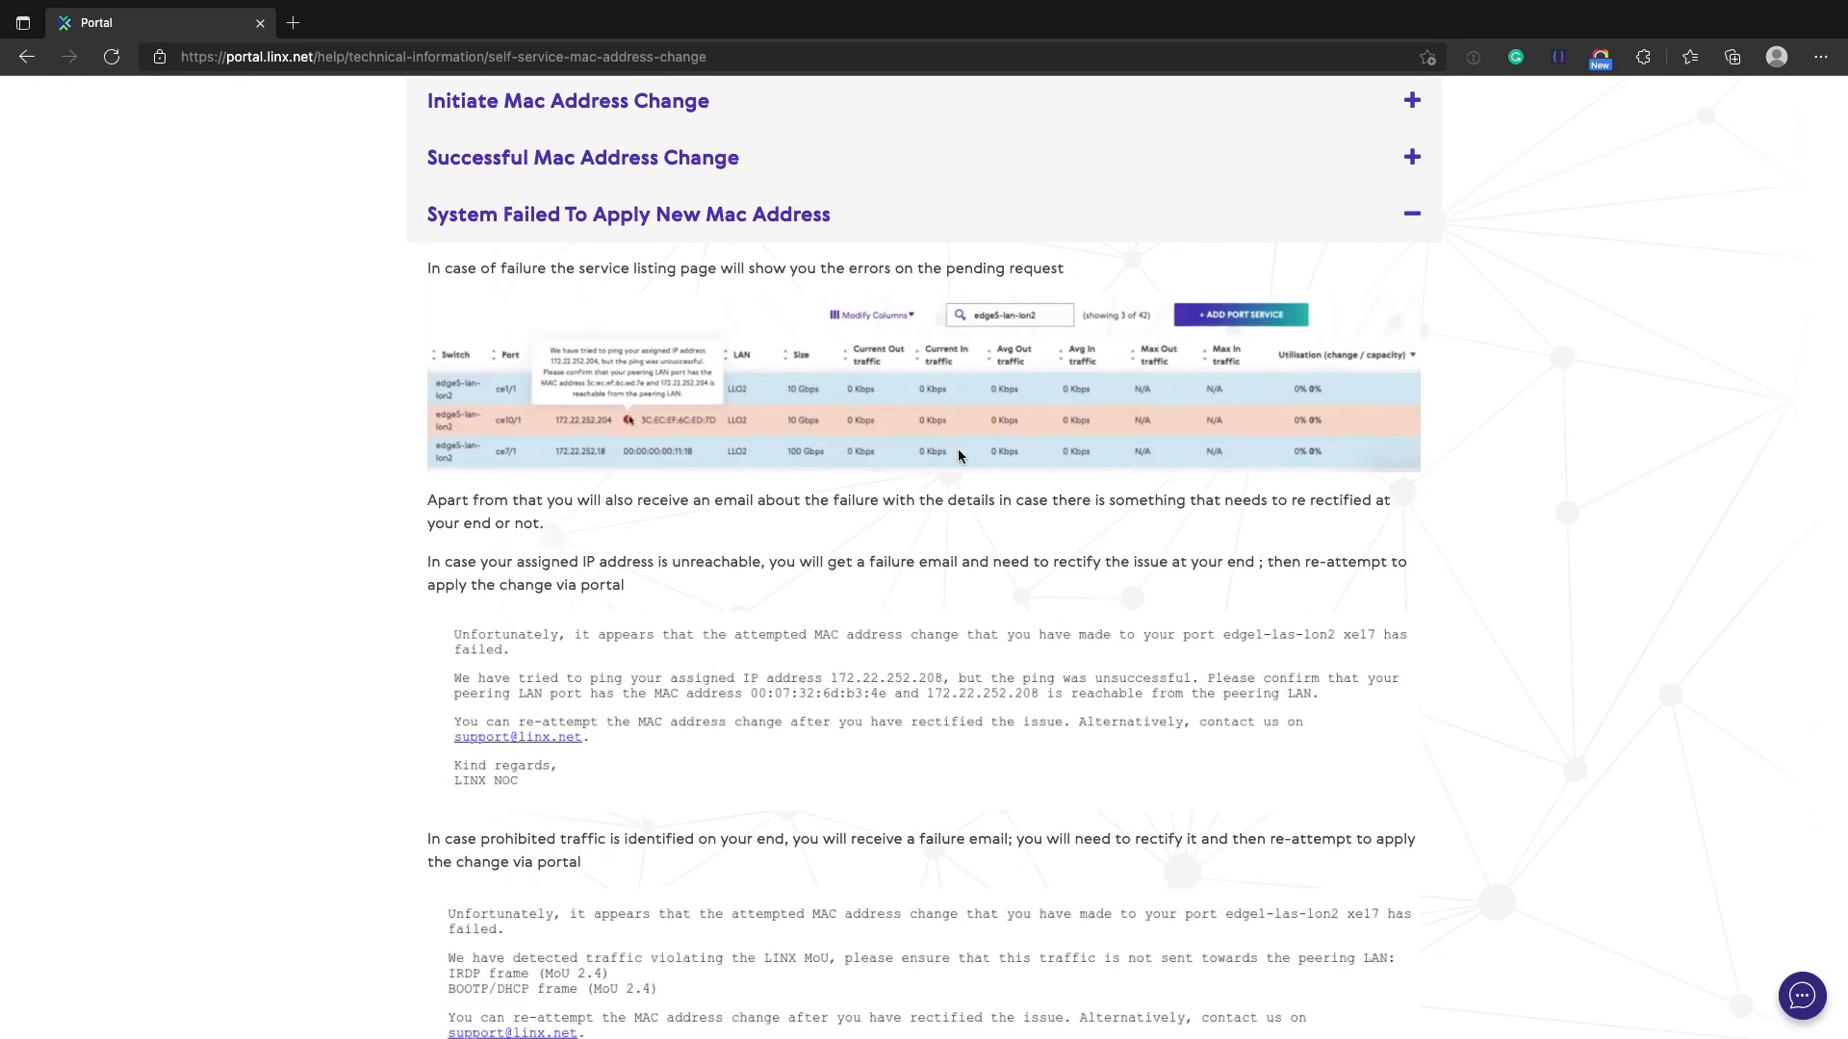
mouse_move(875, 393)
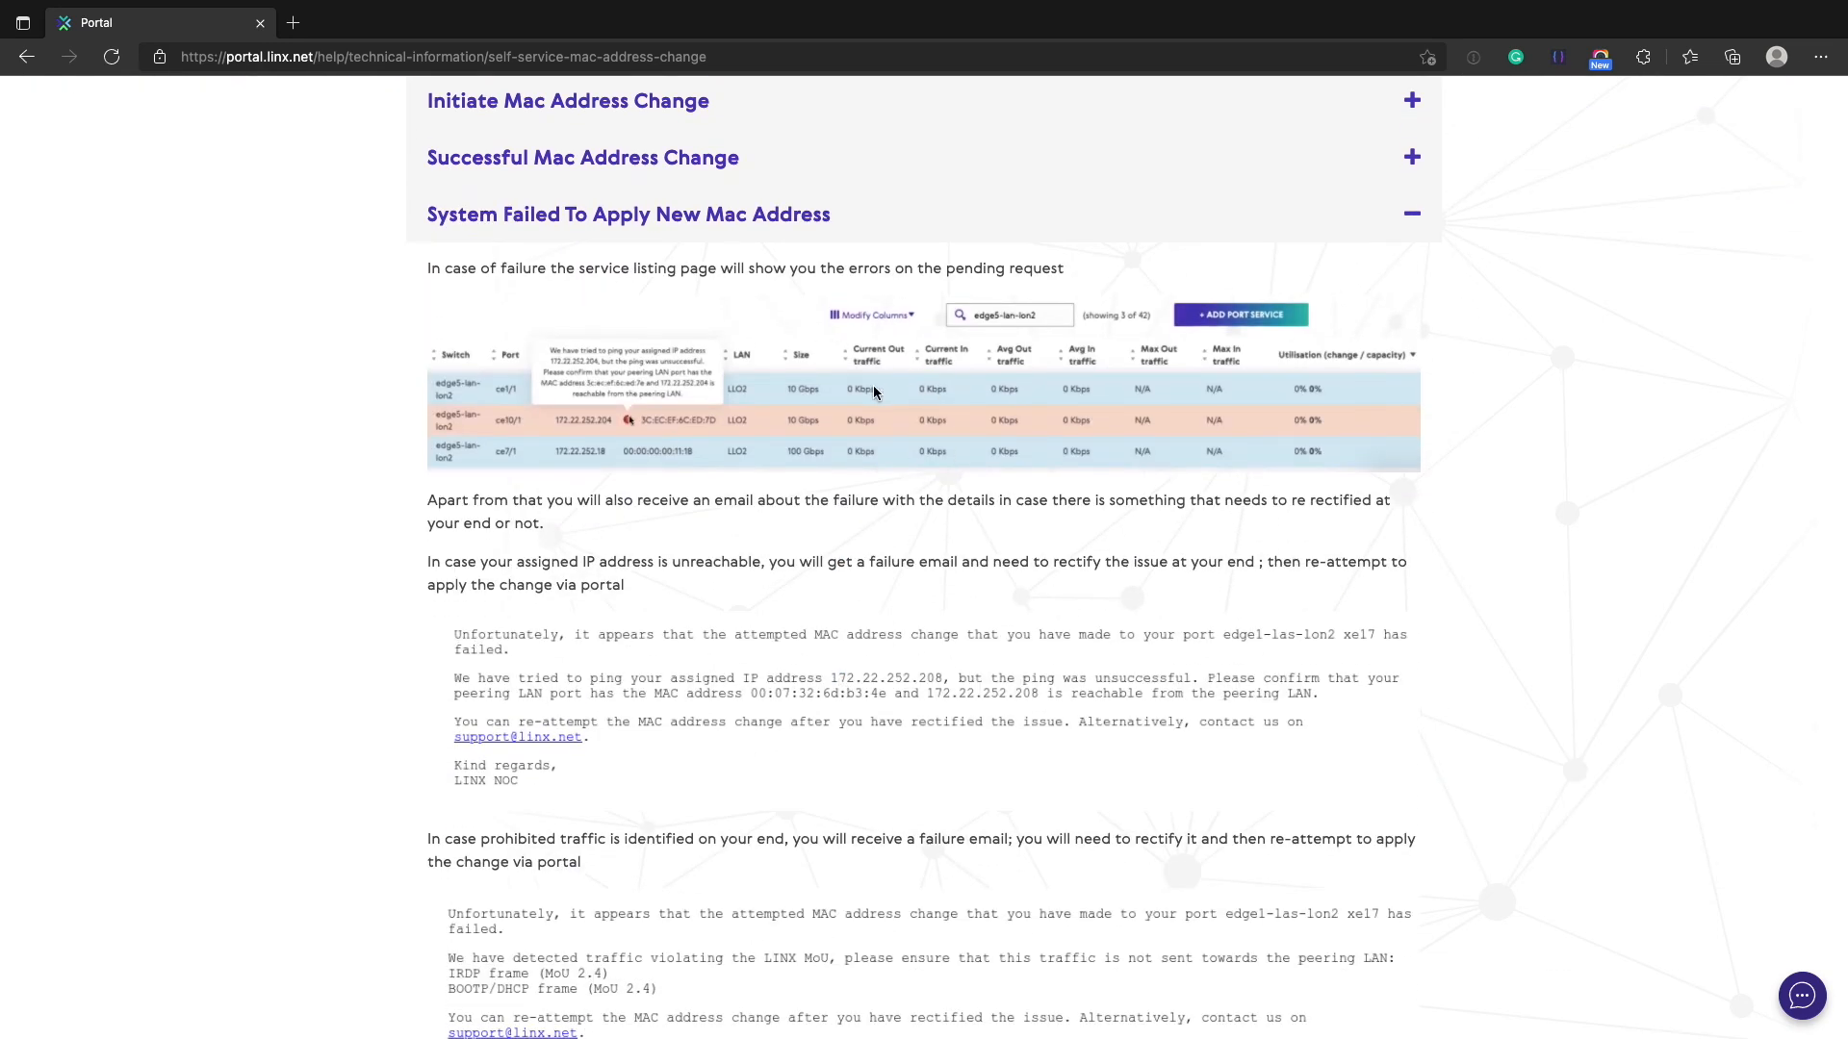
scroll(down, 3)
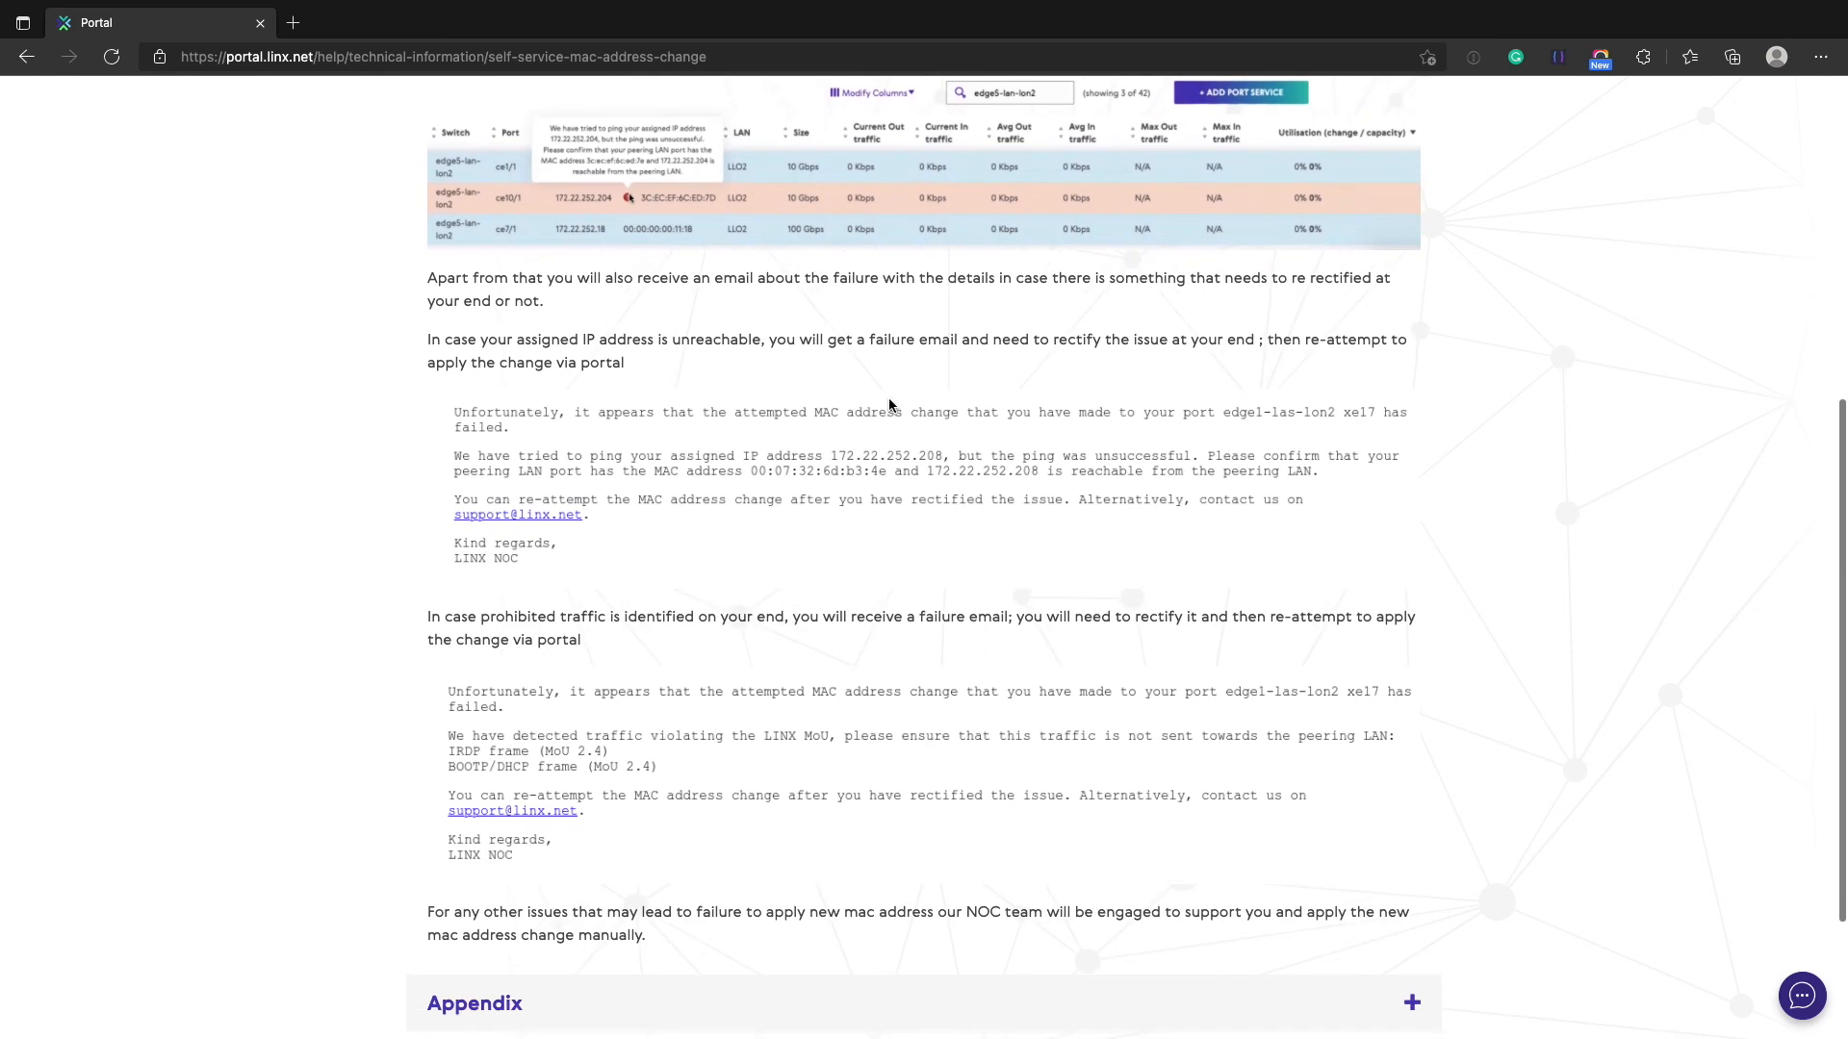